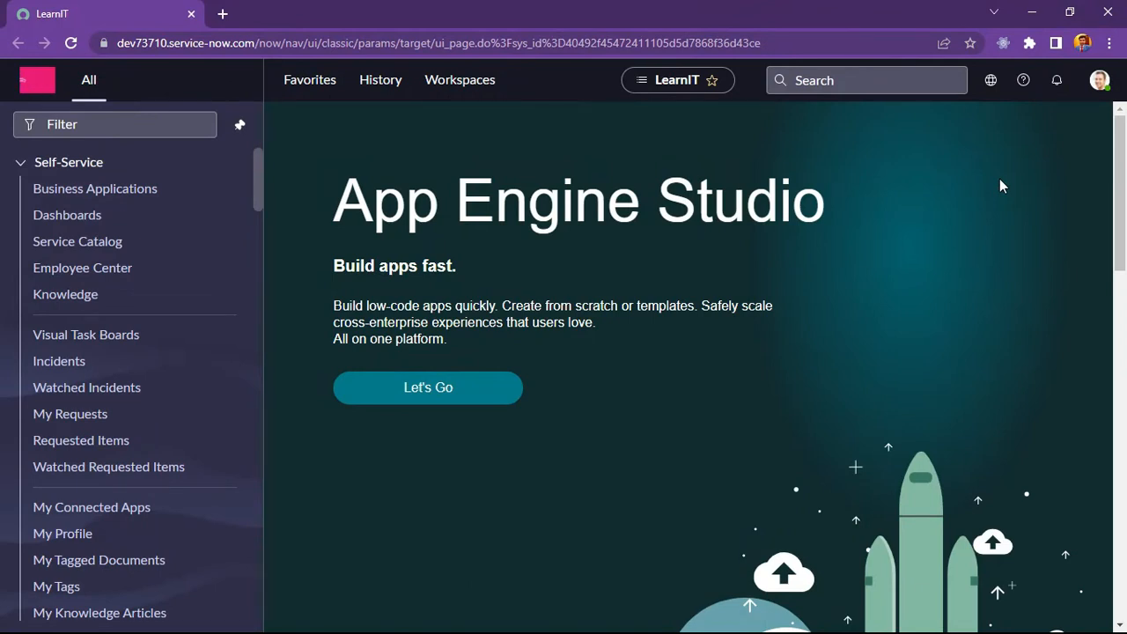
{"action": "mouse_move", "coordinate": [782, 317]}
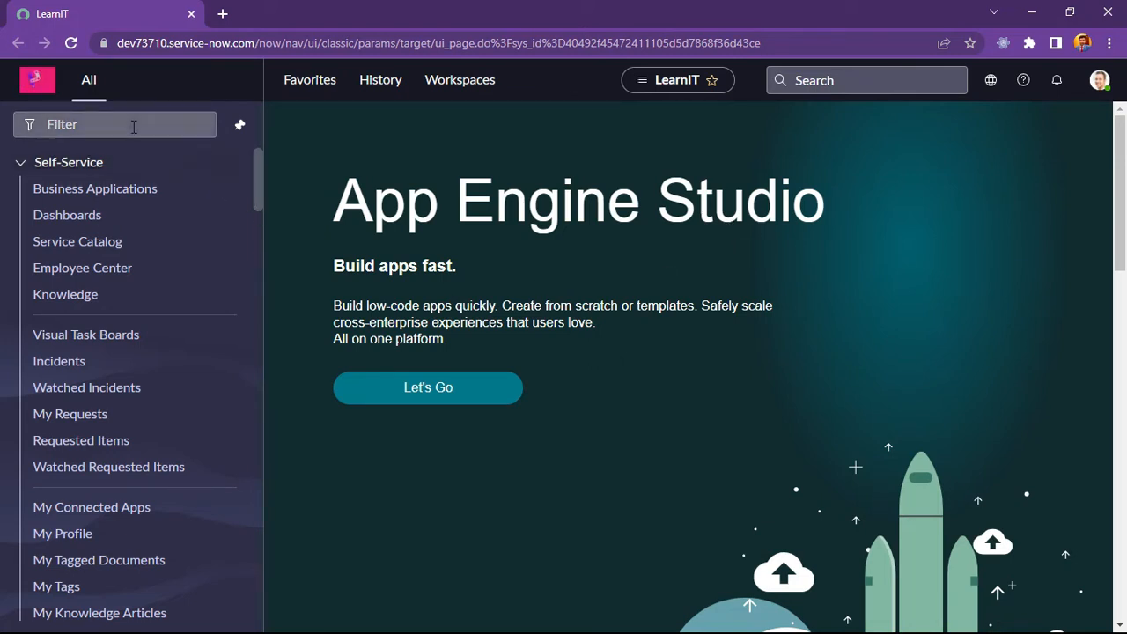
Open the Requested Items list by entering sc_req_item.LIST in the navigator filter
{"action": "left_click", "coordinate": [114, 124]}
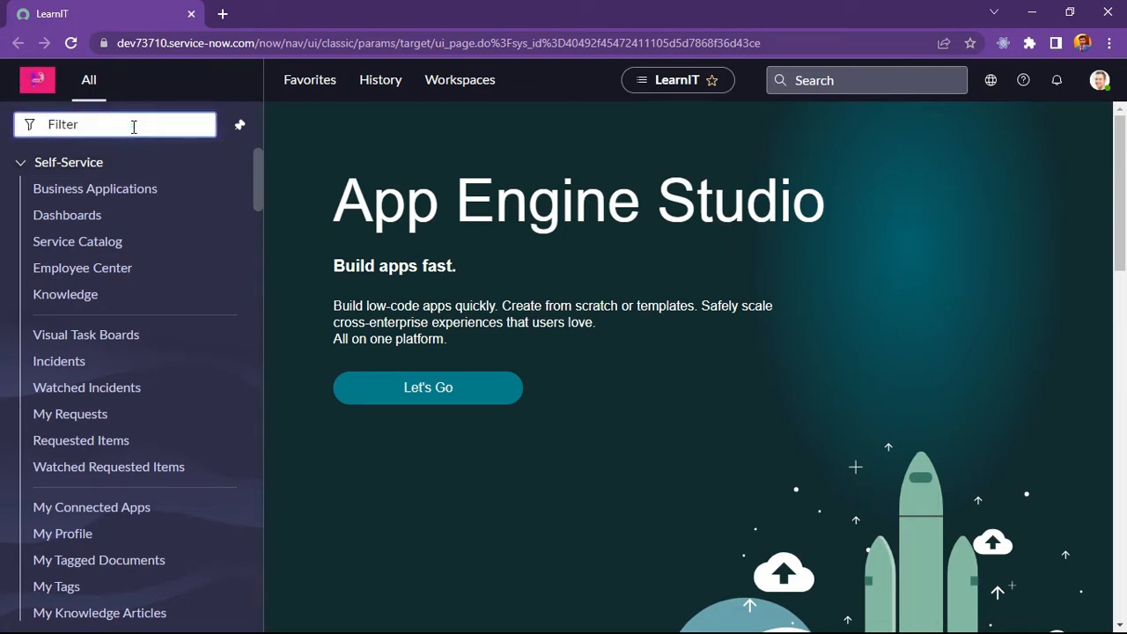
{"action": "type", "text": "sc_req_item."}
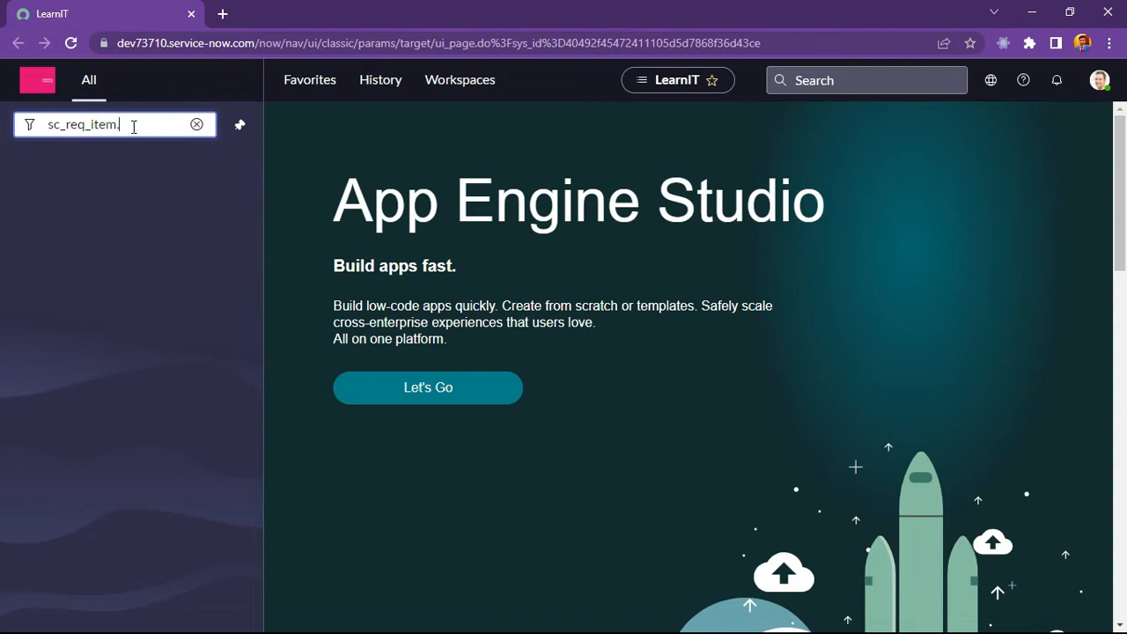
{"action": "type", "text": "LIST"}
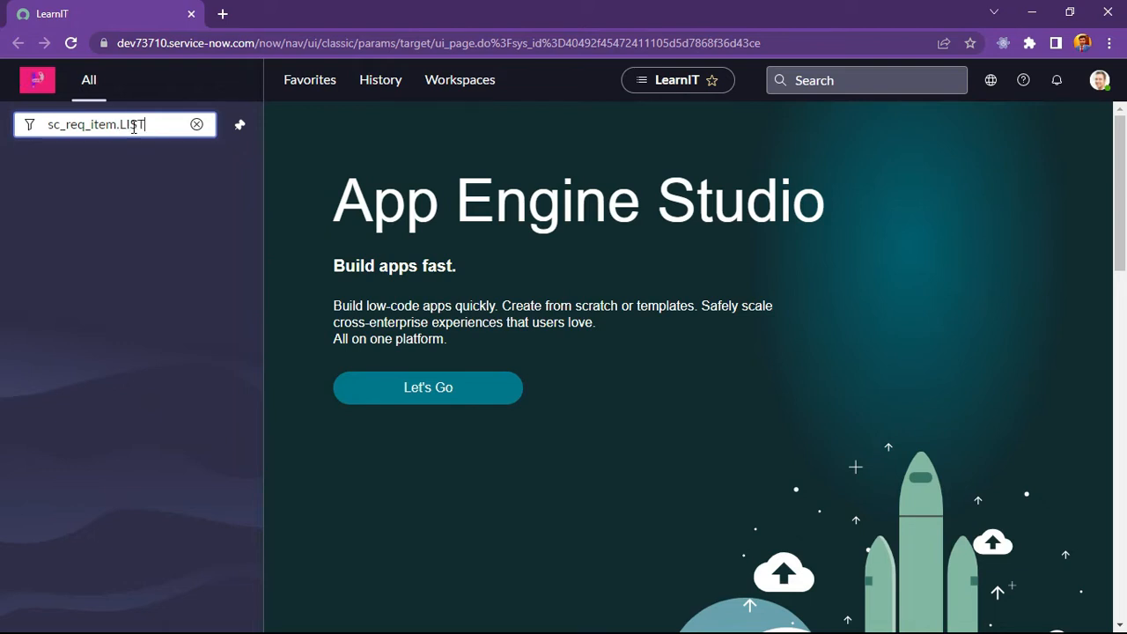
{"action": "key", "text": "Enter"}
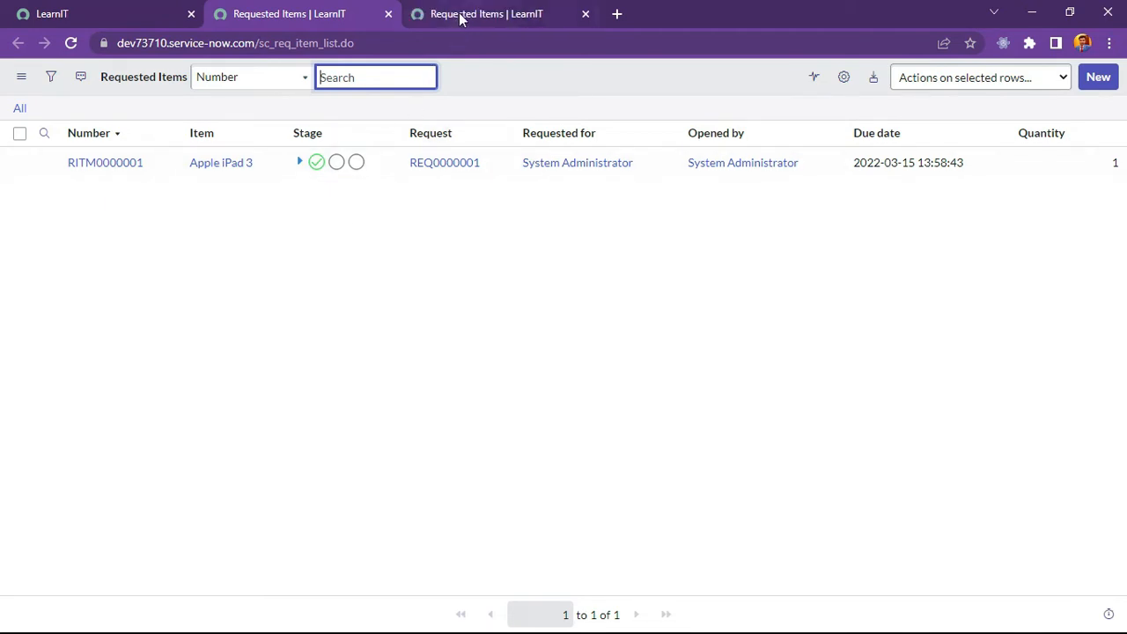
Open requested item RITM0000001 and bring up its Form Layout configuration
{"action": "left_click", "coordinate": [105, 162]}
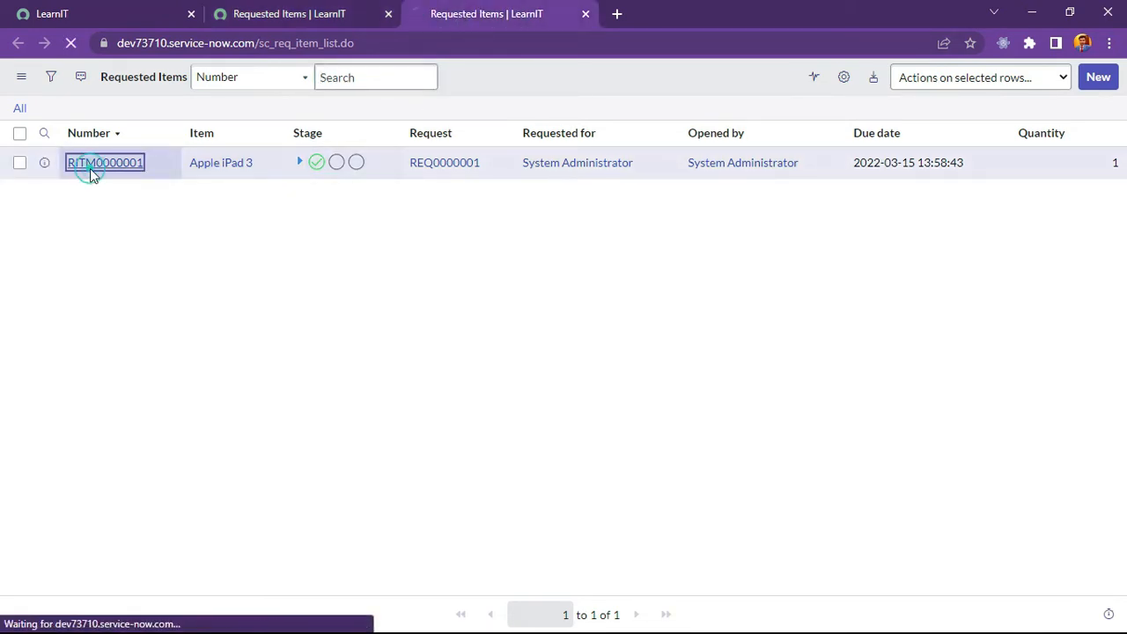
{"action": "left_click", "coordinate": [104, 162]}
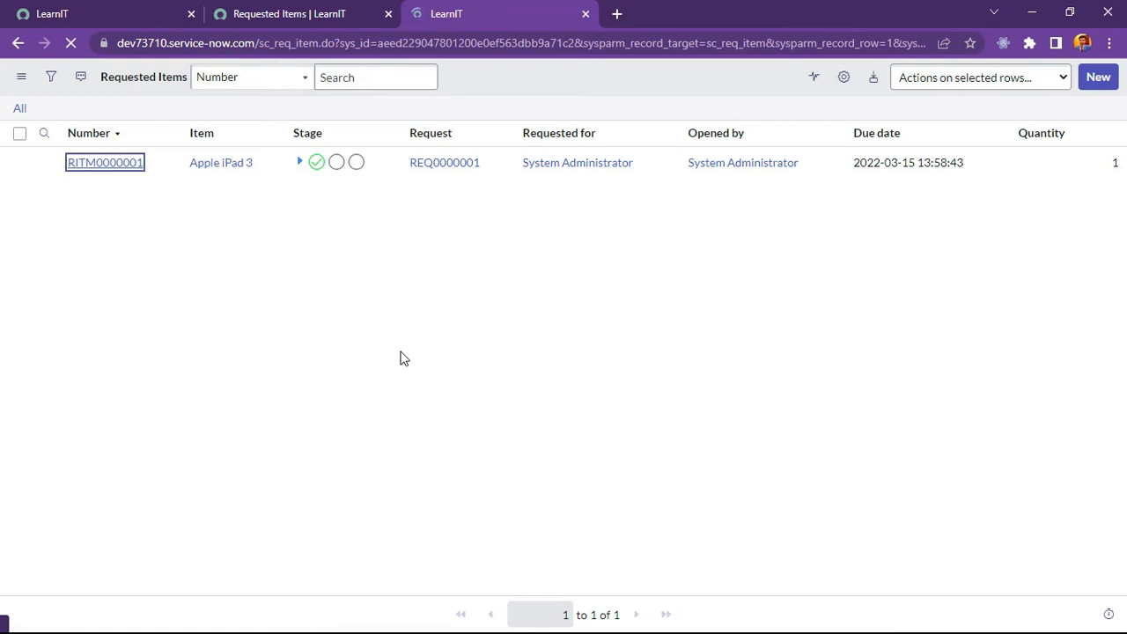
{"action": "left_click", "coordinate": [105, 162]}
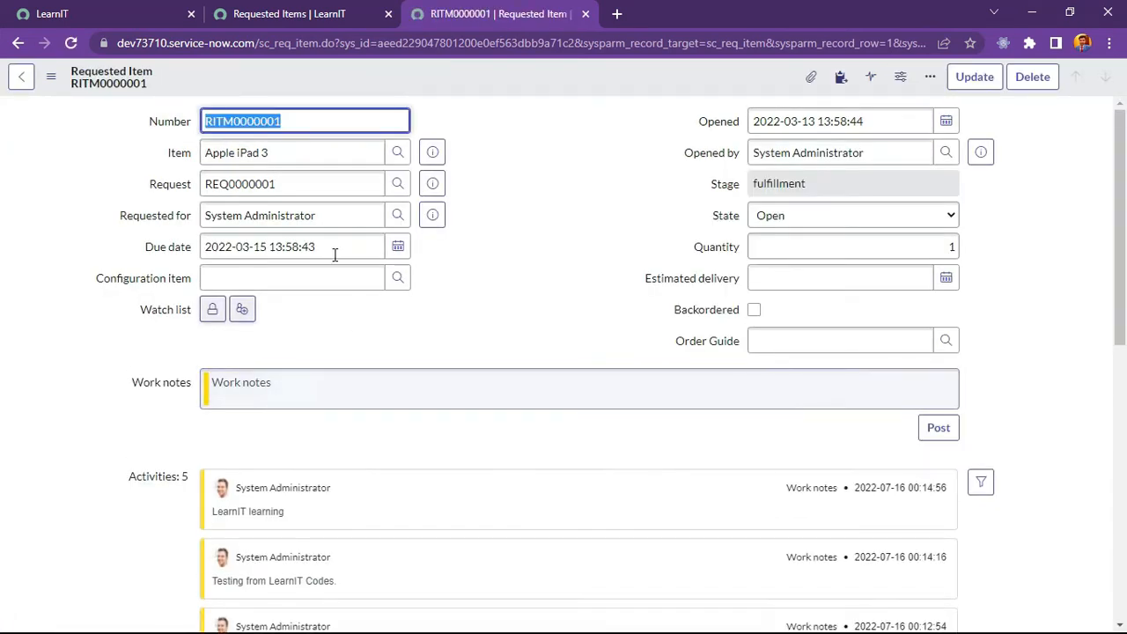
{"action": "left_click", "coordinate": [290, 247]}
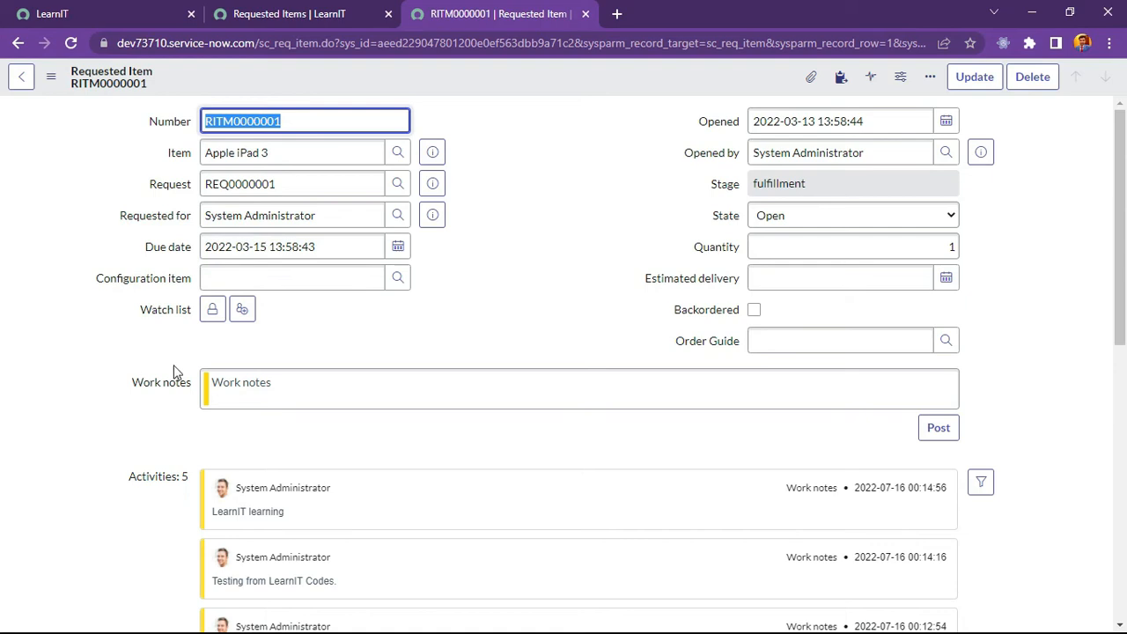
{"action": "mouse_move", "coordinate": [228, 349]}
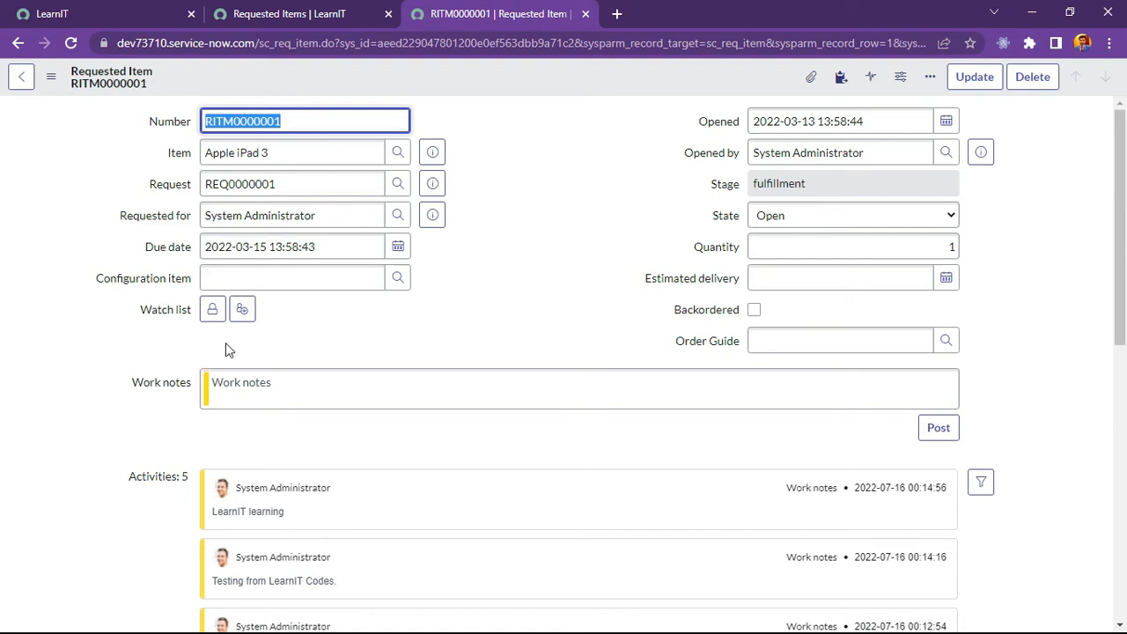
{"action": "mouse_move", "coordinate": [182, 346]}
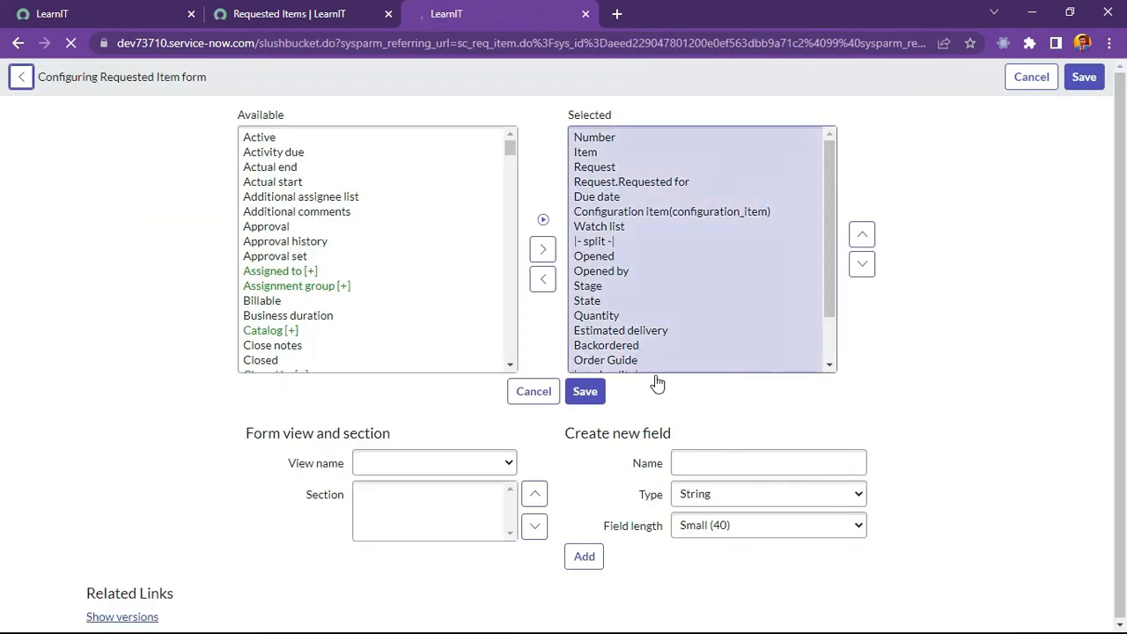
Create a new Date field named Estimated Time of Delivery in Form Layout
{"action": "left_click", "coordinate": [767, 462]}
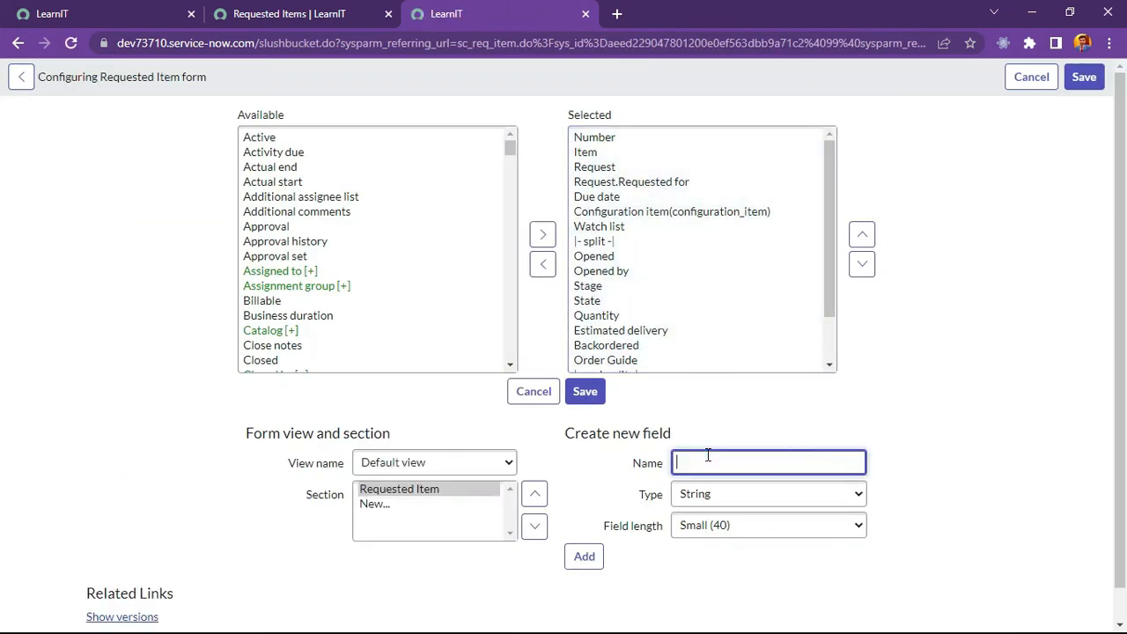
{"action": "type", "text": "Estimated Time of"}
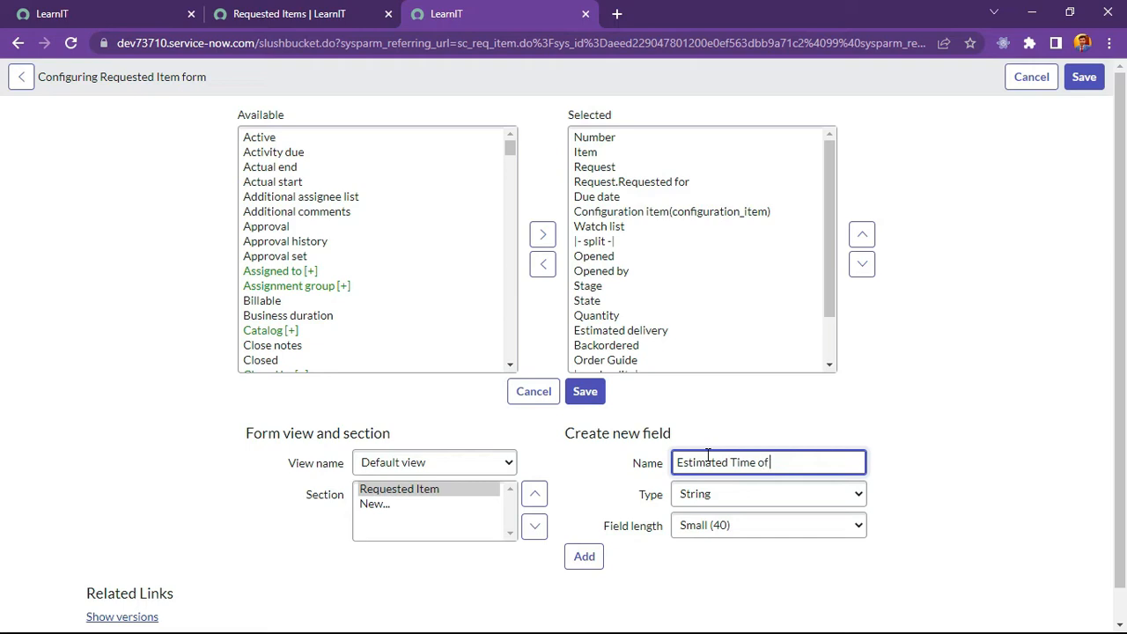
{"action": "type", "text": "Delivery"}
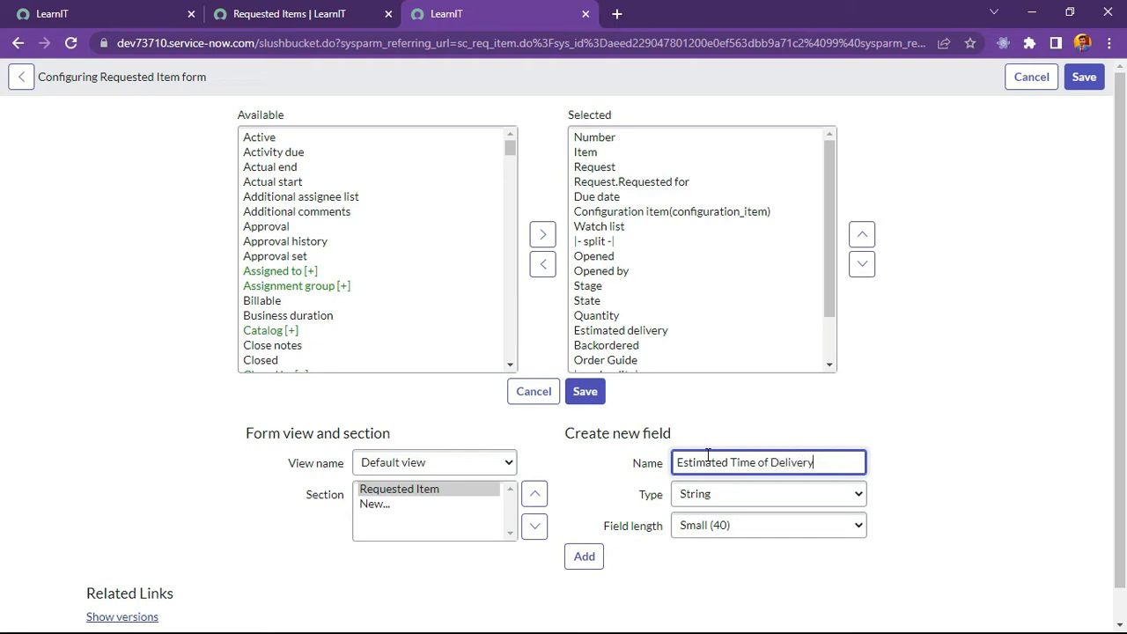
{"action": "left_click", "coordinate": [766, 493]}
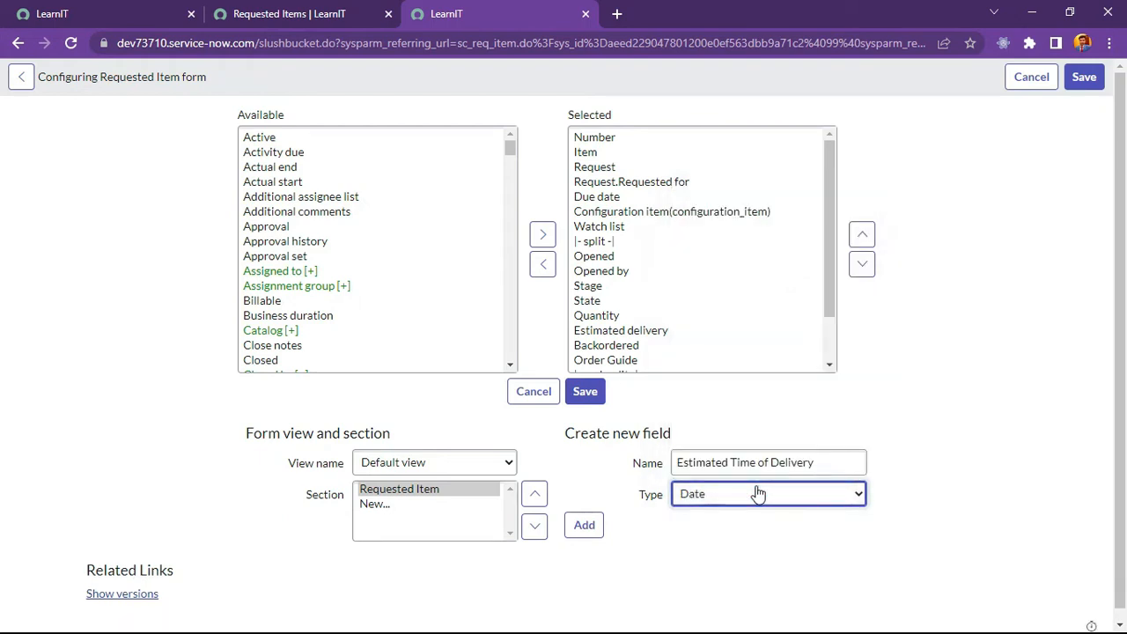
{"action": "left_click", "coordinate": [584, 525]}
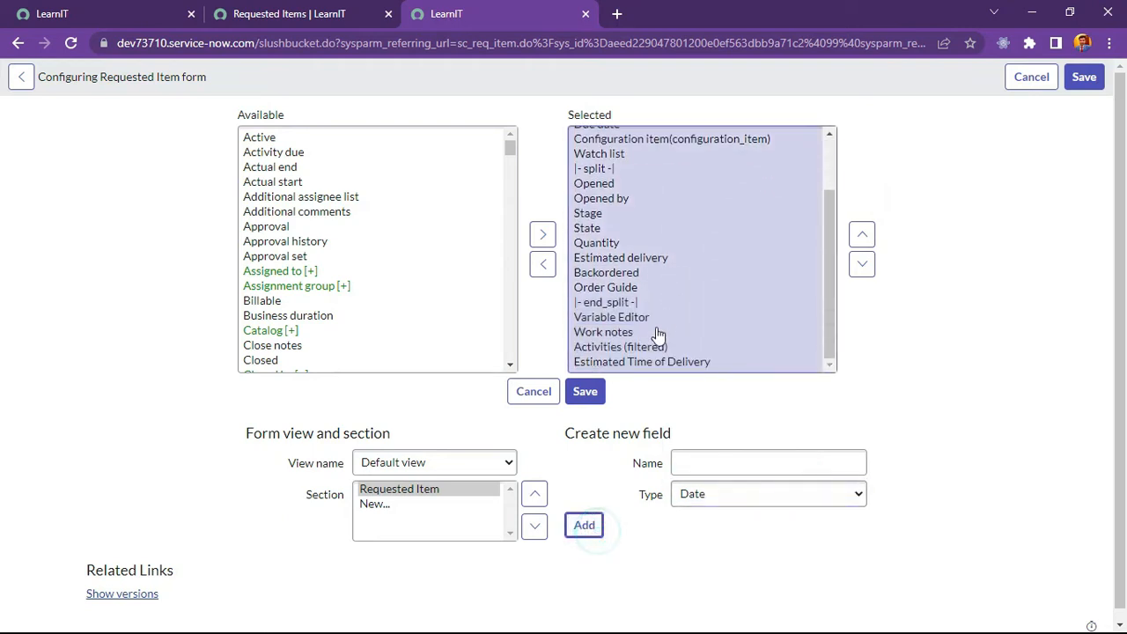
Move Estimated Time of Delivery up below State and save the form layout
{"action": "left_click", "coordinate": [862, 235]}
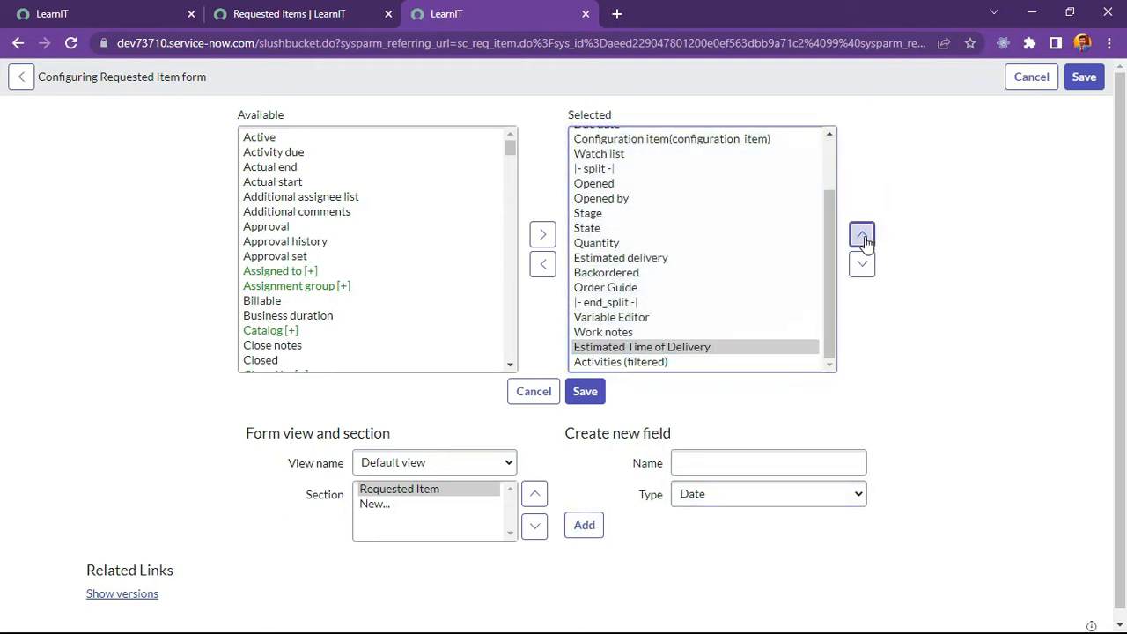
{"action": "left_click", "coordinate": [862, 235]}
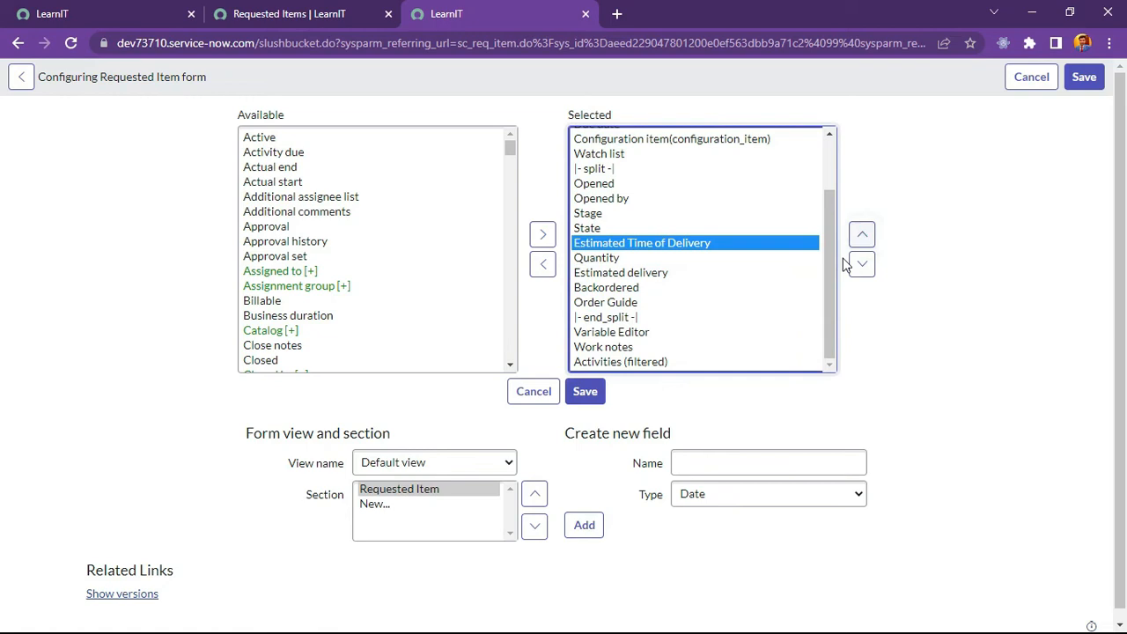
{"action": "mouse_move", "coordinate": [850, 251]}
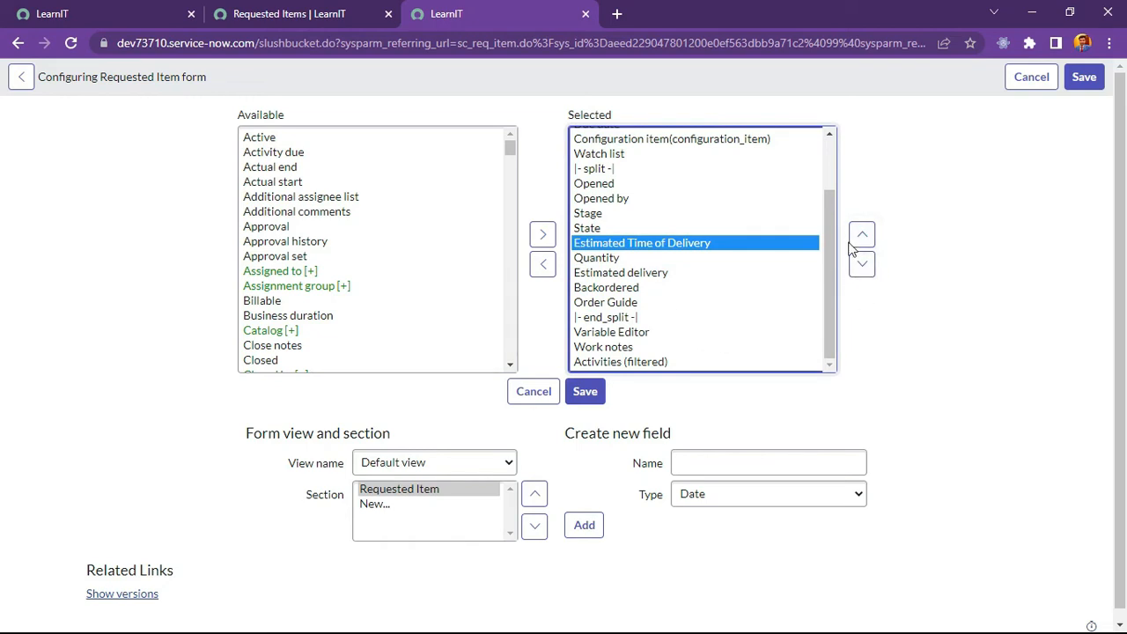
{"action": "left_click", "coordinate": [861, 234]}
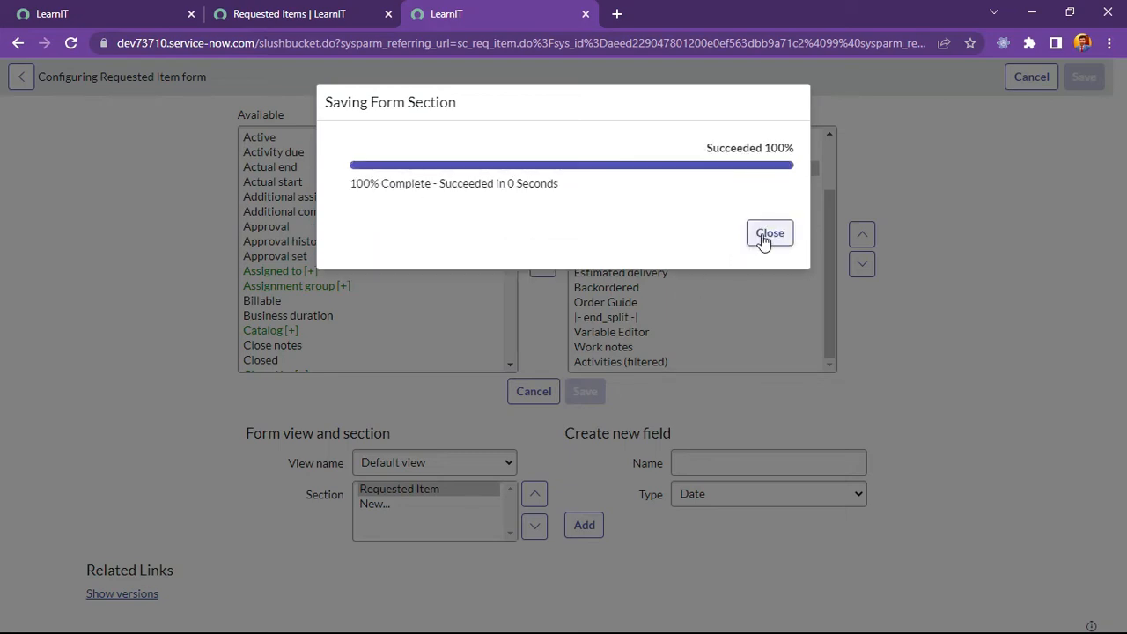
{"action": "left_click", "coordinate": [770, 234]}
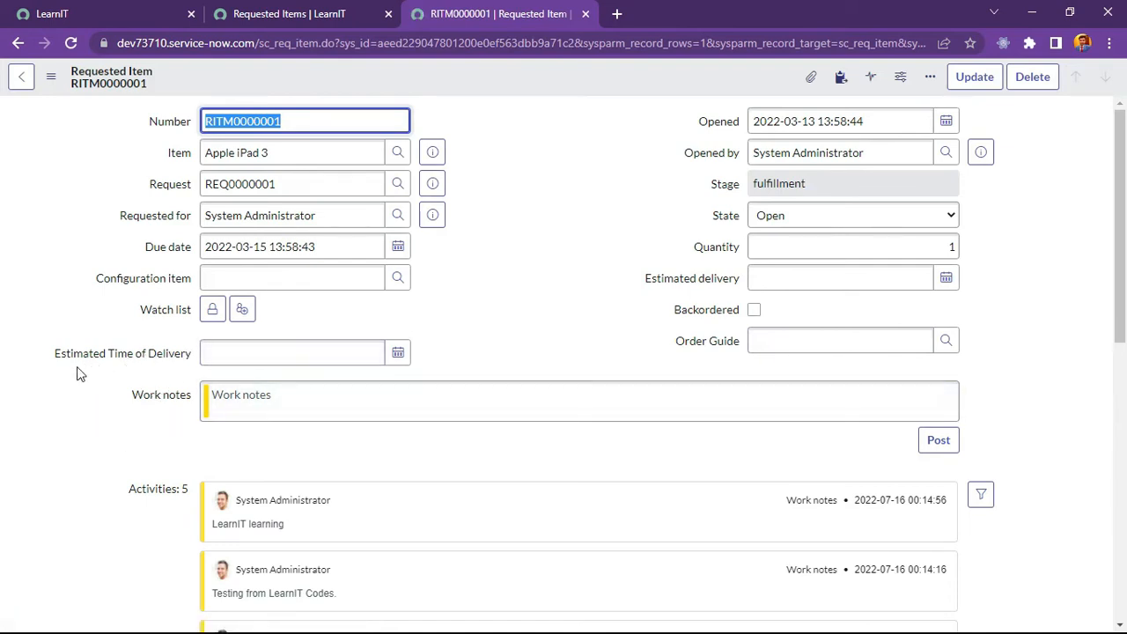
Dismiss the SN Utils field value prompt and open the Requested Item business rules list
{"action": "scroll", "scroll_direction": "down", "scroll_amount": 3}
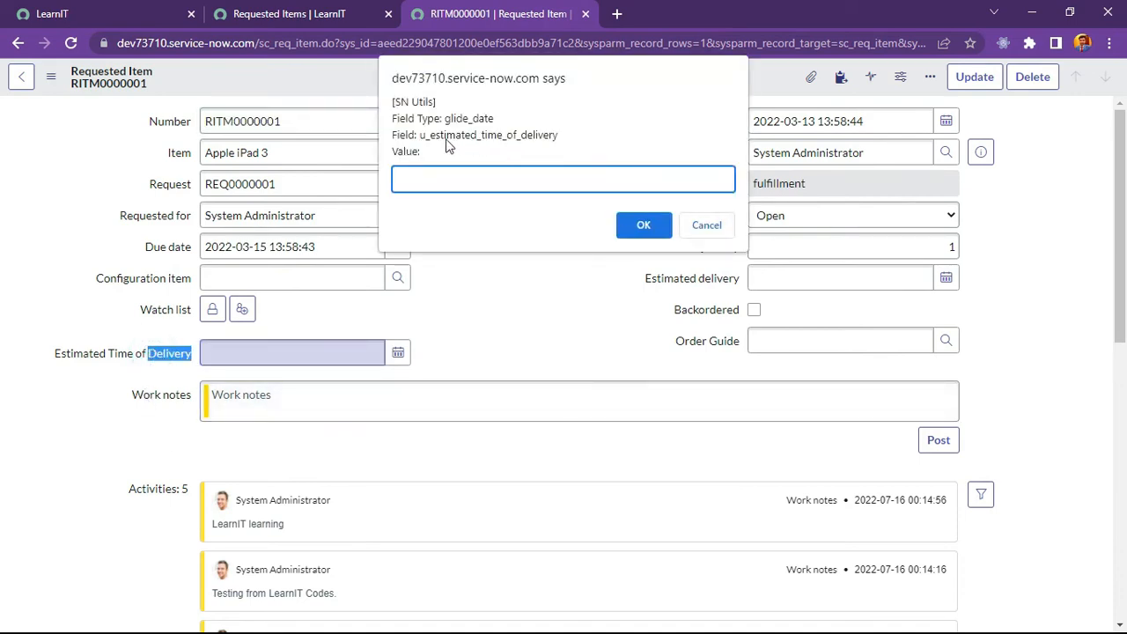
{"action": "mouse_move", "coordinate": [711, 236]}
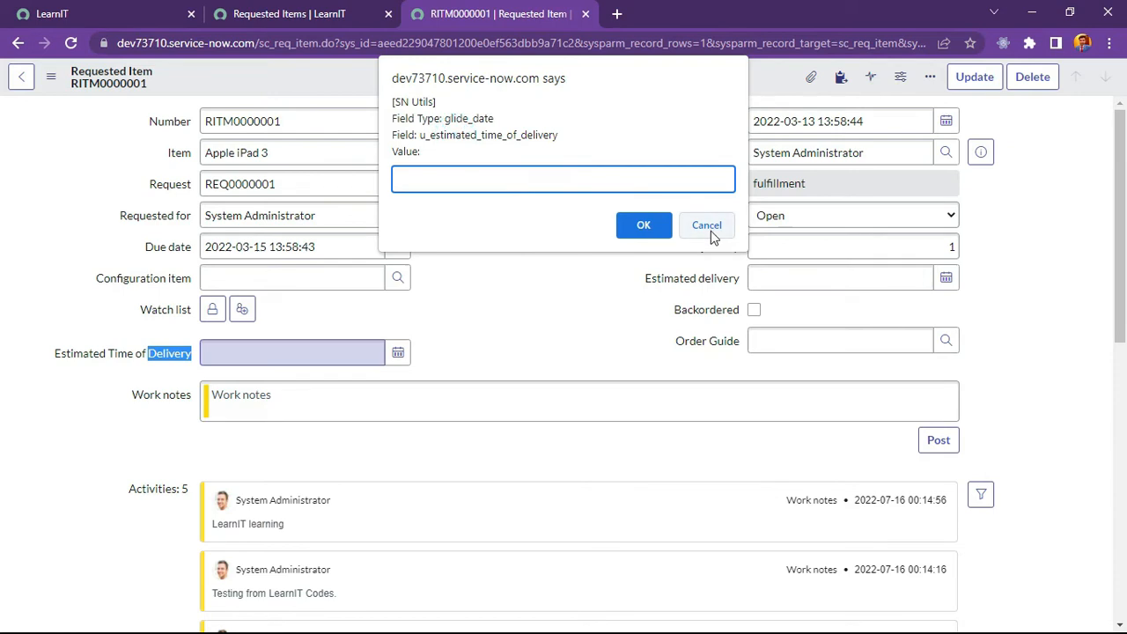
{"action": "left_click", "coordinate": [706, 225]}
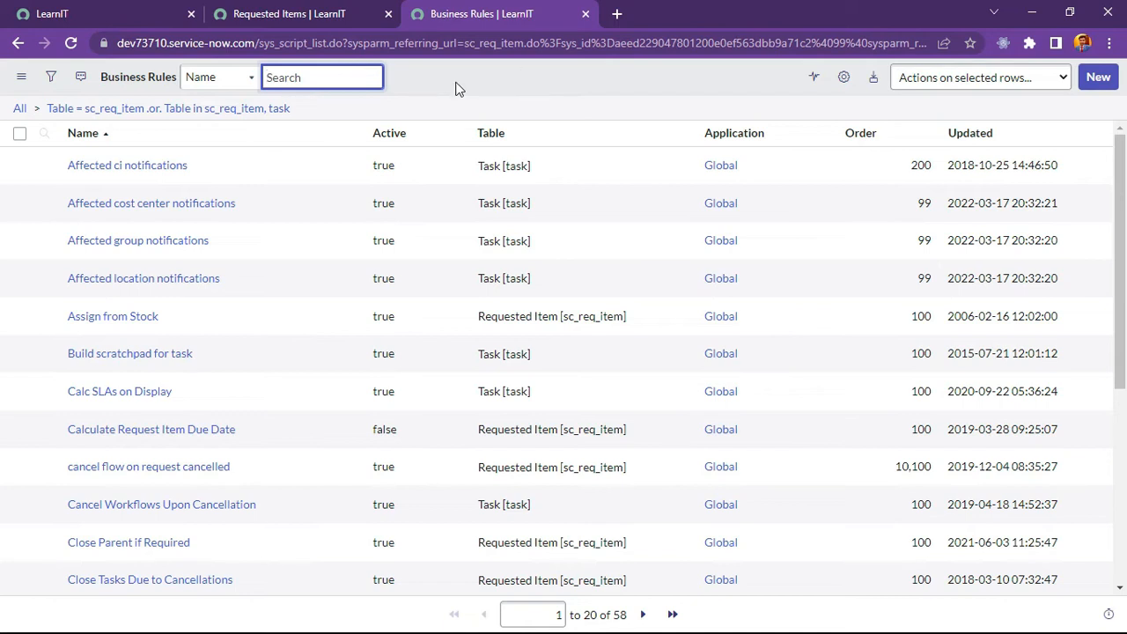
{"action": "mouse_move", "coordinate": [456, 88]}
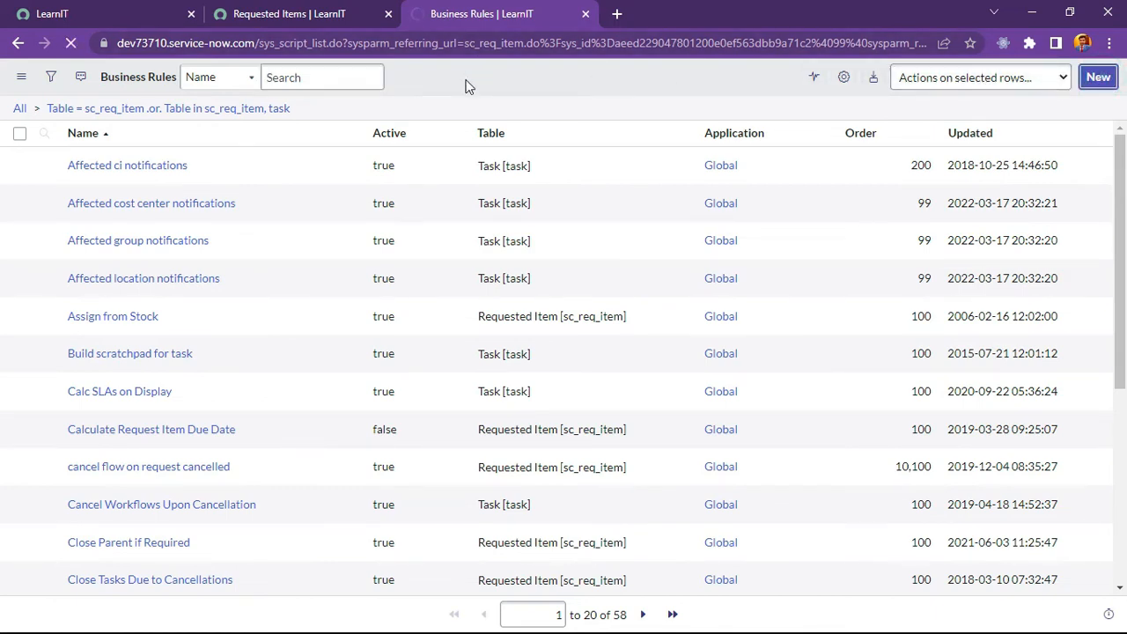
Create a new business rule from the Business Rules list
{"action": "left_click", "coordinate": [1098, 76]}
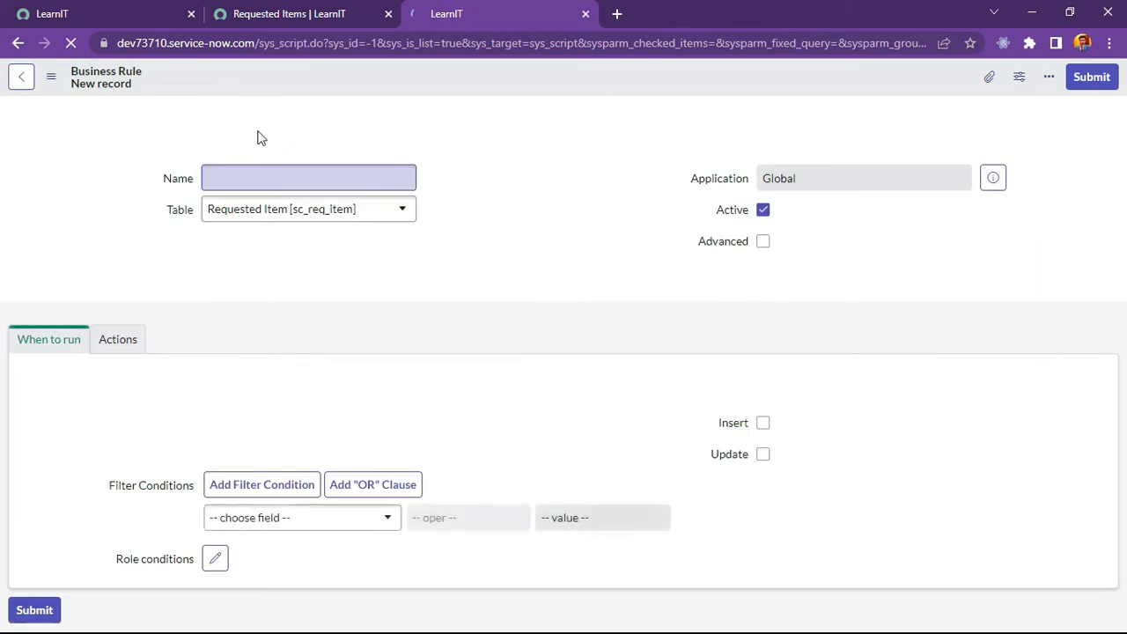
Name the business rule 'Update Delivery Date in the items'
{"action": "left_click", "coordinate": [305, 177]}
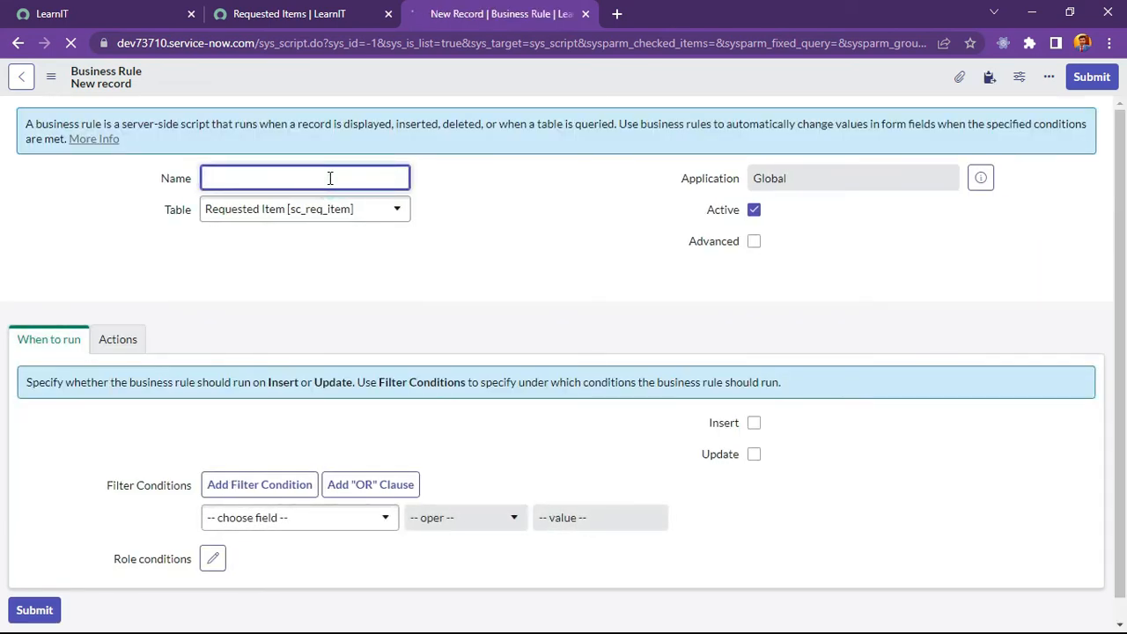
{"action": "type", "text": "Update"}
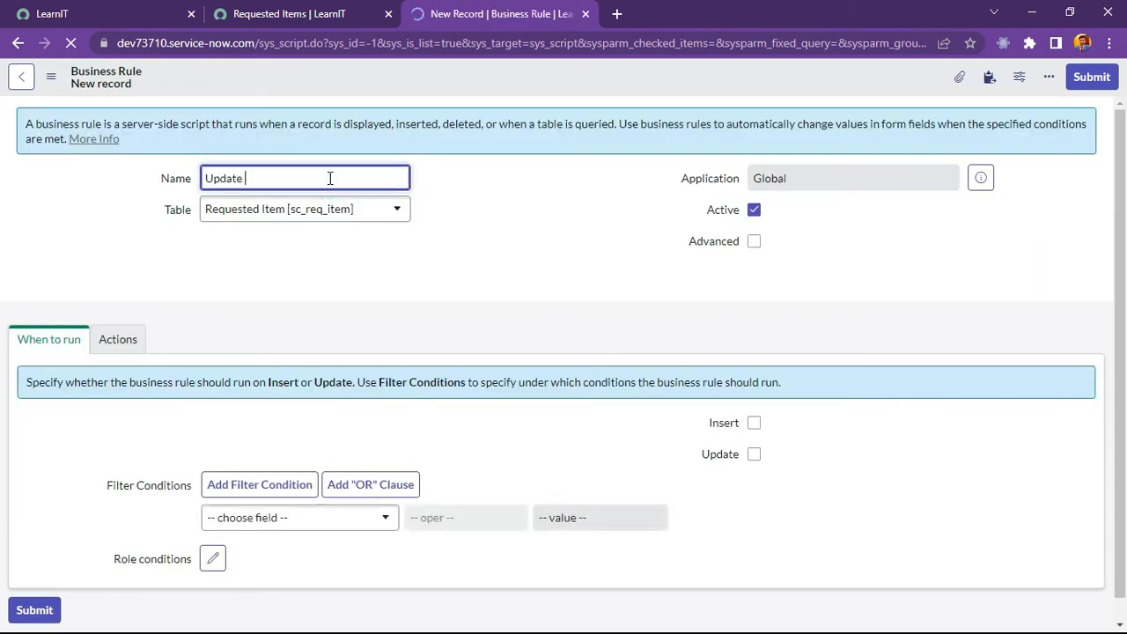
{"action": "type", "text": "Delivery"}
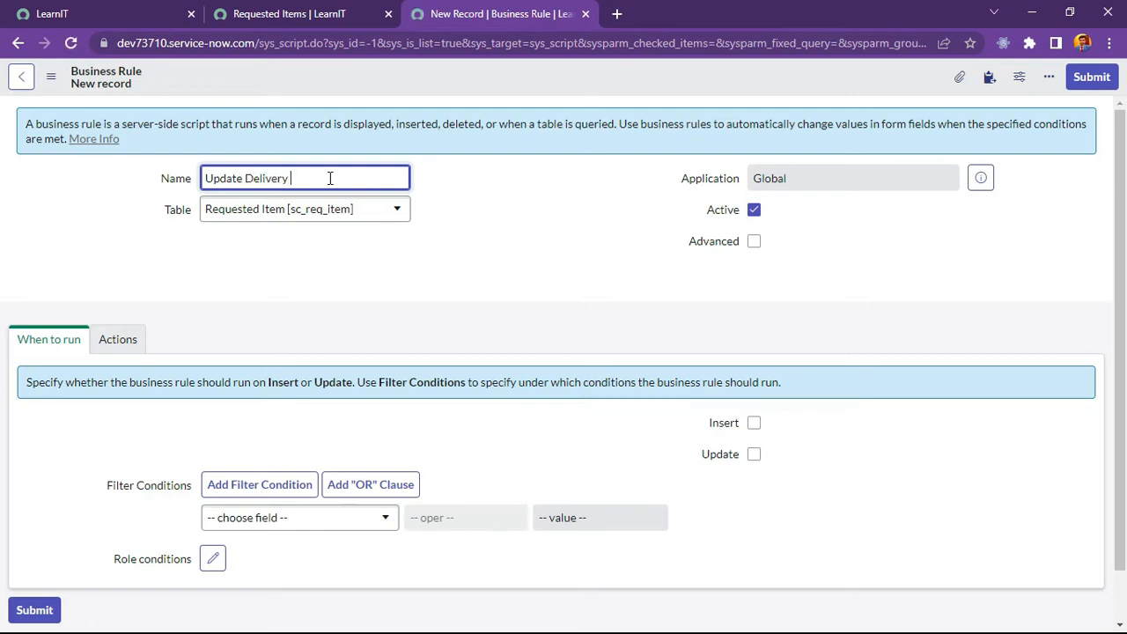
{"action": "type", "text": "Date"}
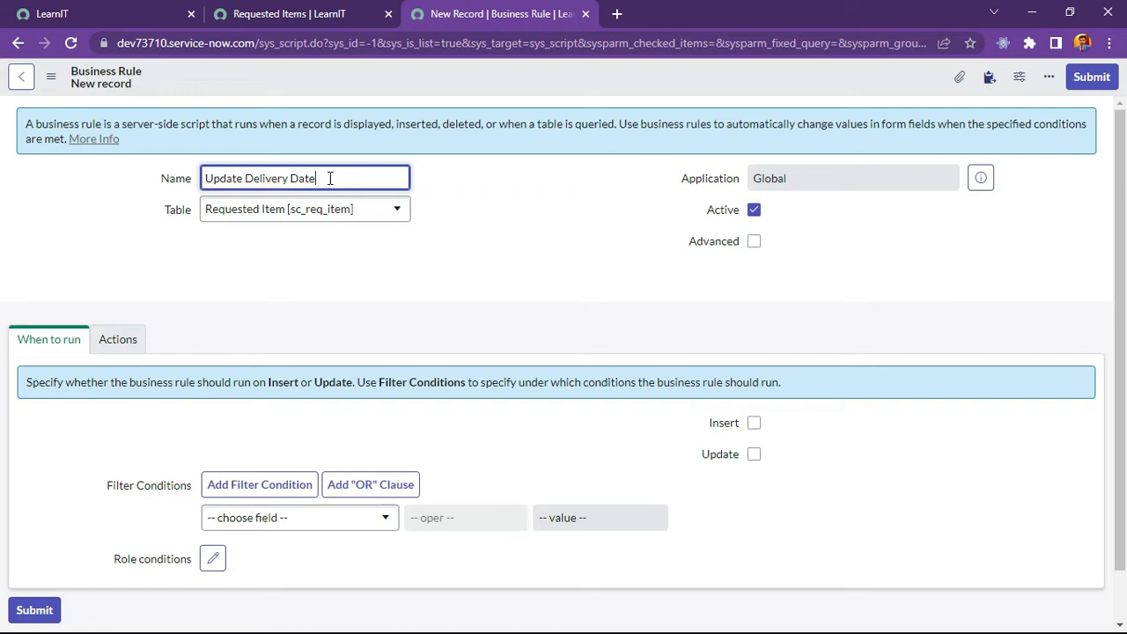
{"action": "type", "text": "in the"}
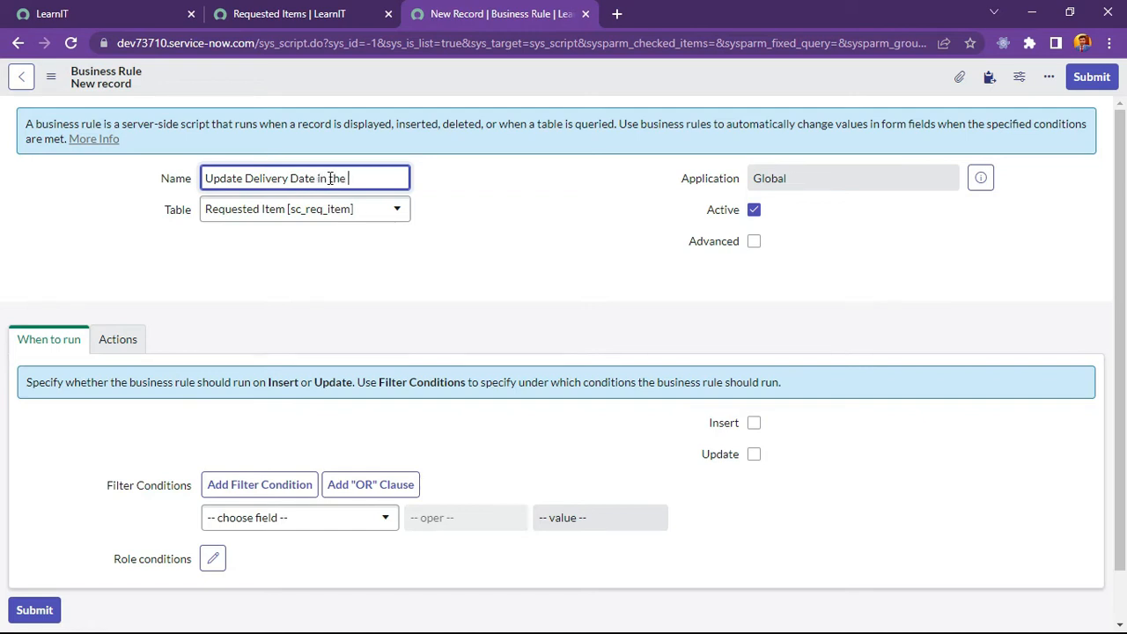
{"action": "type", "text": "items"}
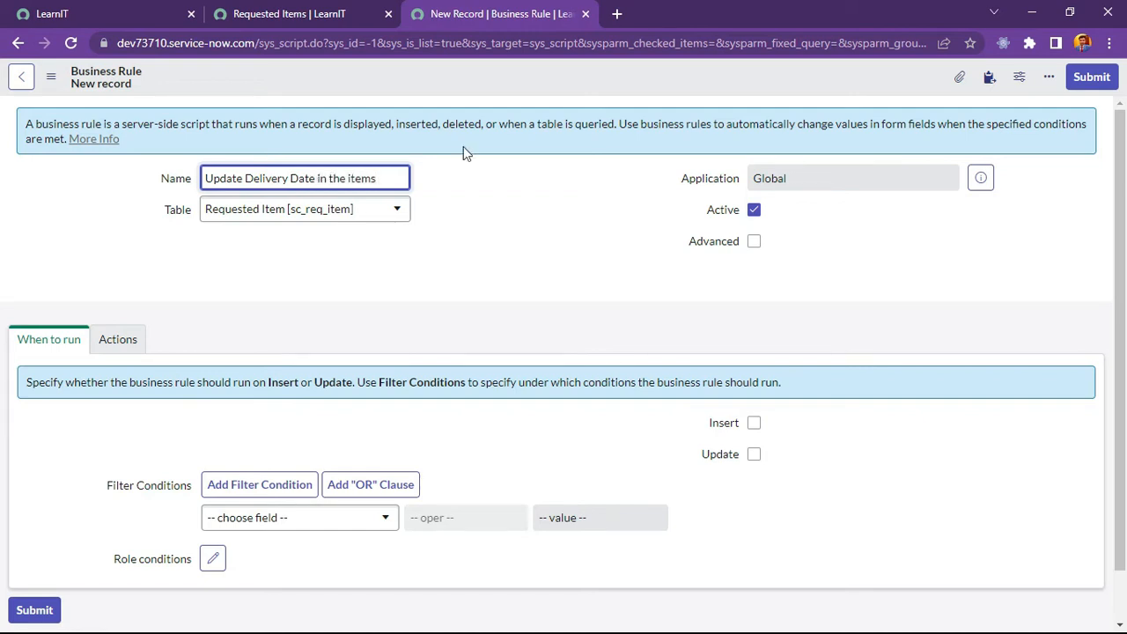
Enable Advanced and make the rule run before insert
{"action": "left_click", "coordinate": [754, 240]}
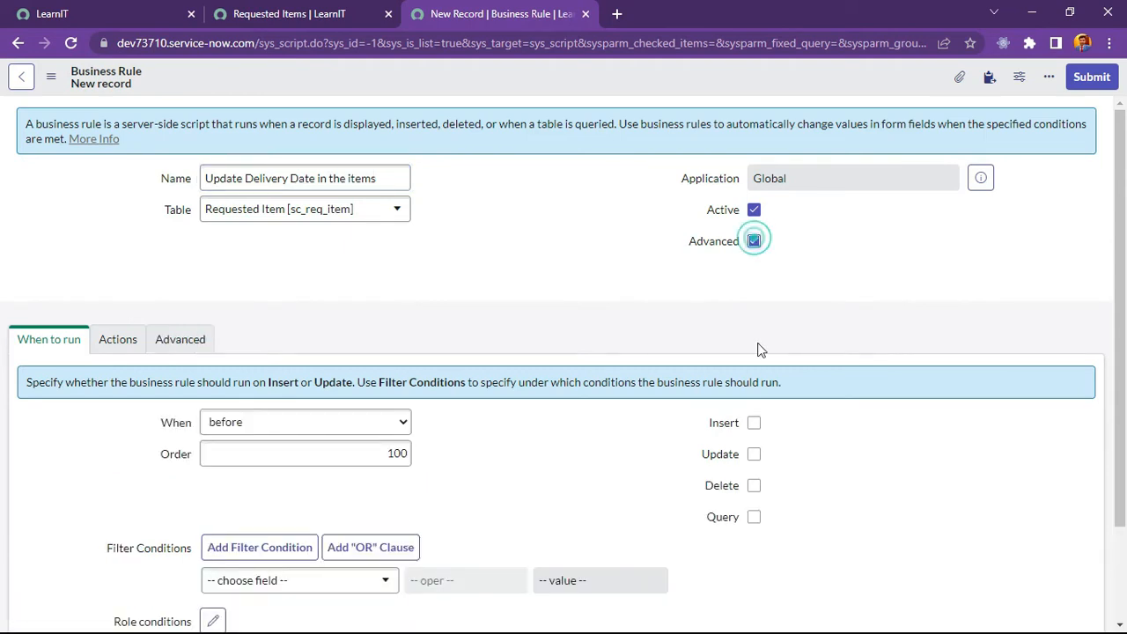
{"action": "left_click", "coordinate": [754, 423]}
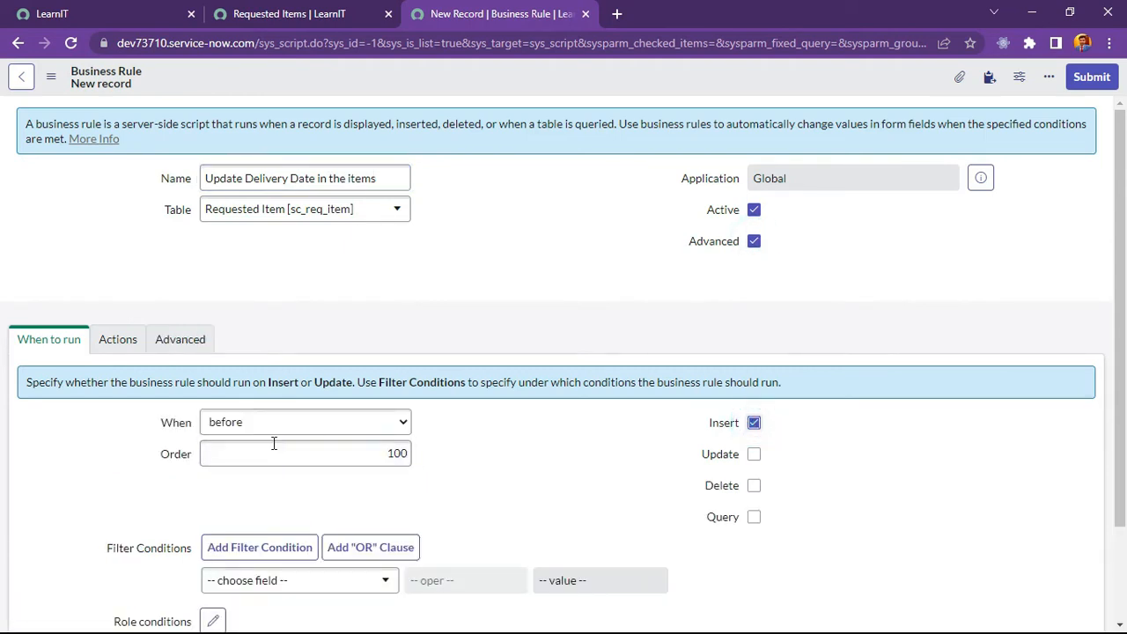
{"action": "scroll", "scroll_direction": "down", "scroll_amount": 3}
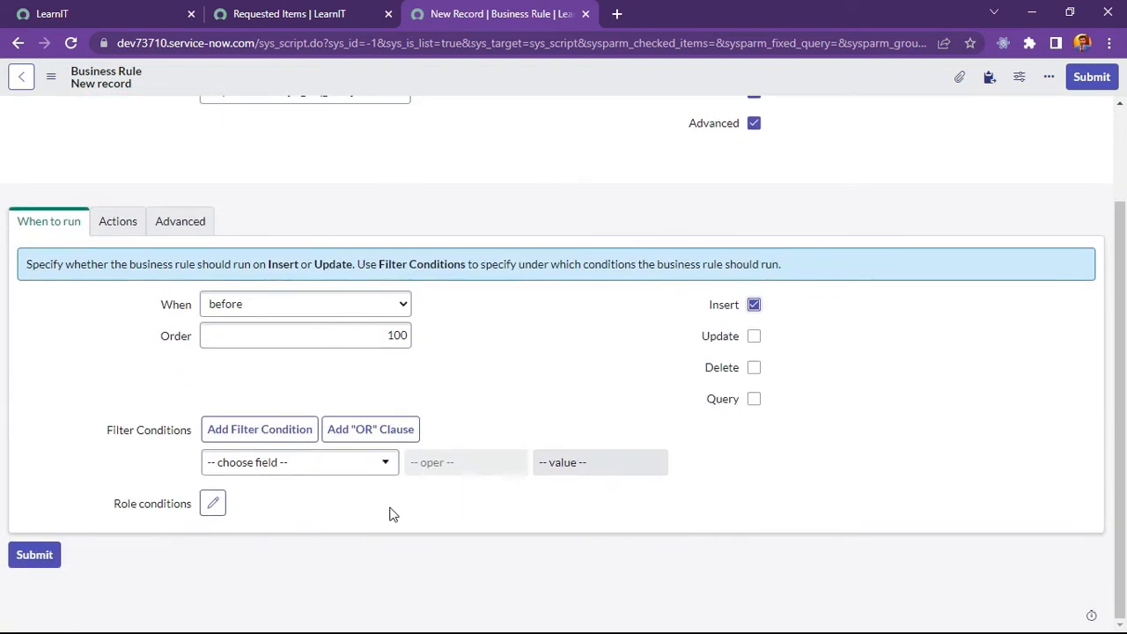
{"action": "scroll", "scroll_direction": "up", "scroll_amount": 3}
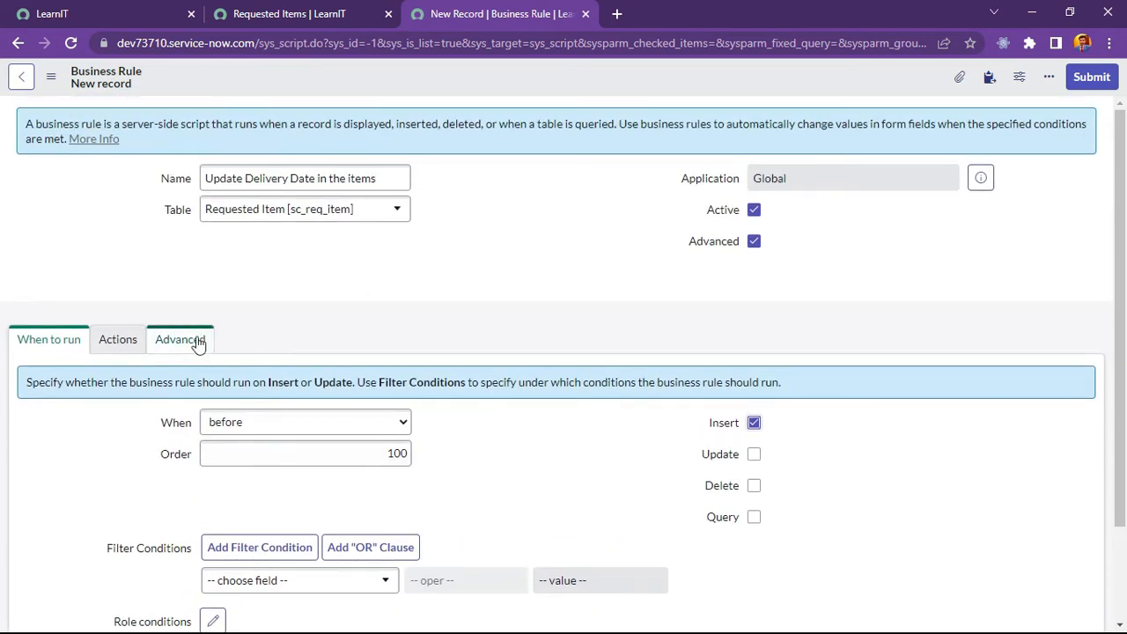
In the Advanced script, create a GlideDate gd and add seven days to it
{"action": "left_click", "coordinate": [180, 339]}
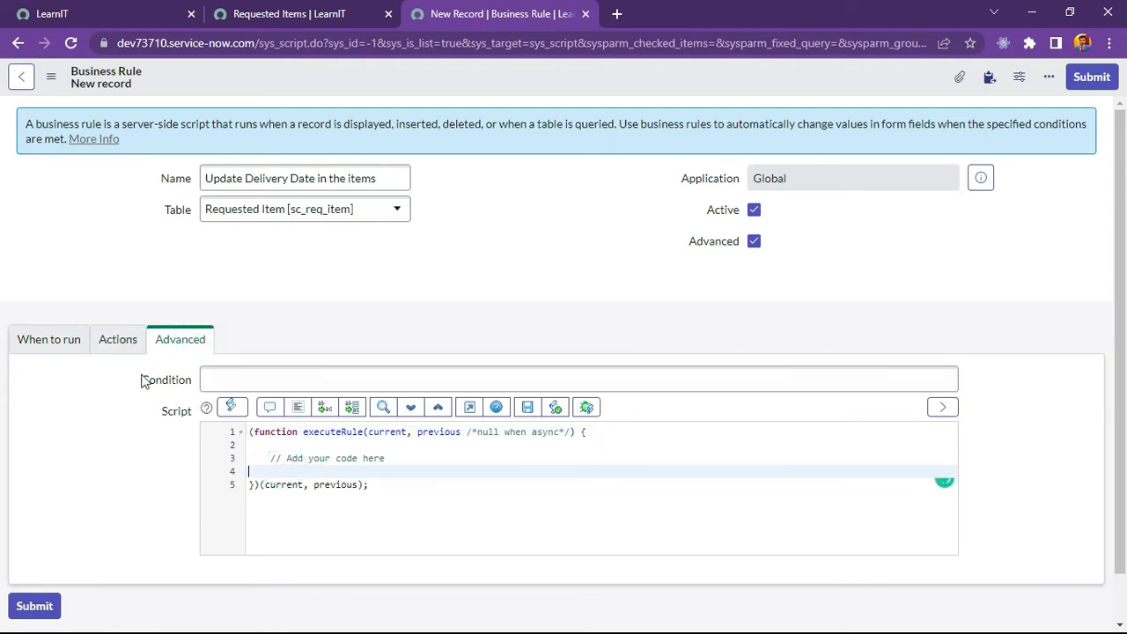
{"action": "mouse_move", "coordinate": [388, 311]}
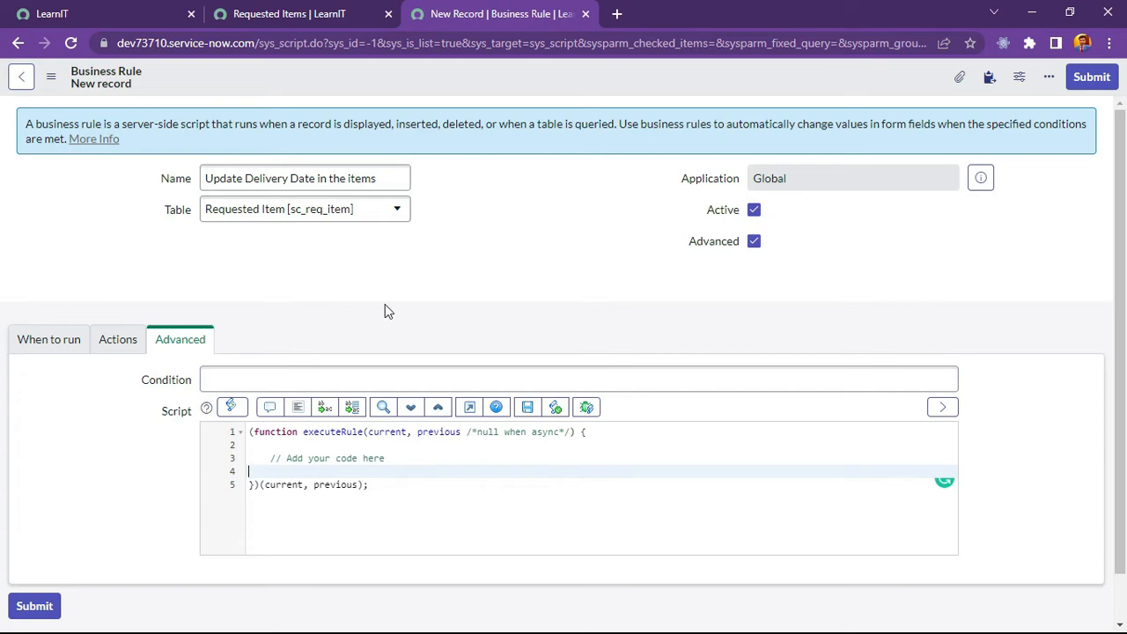
{"action": "type", "text": "var"}
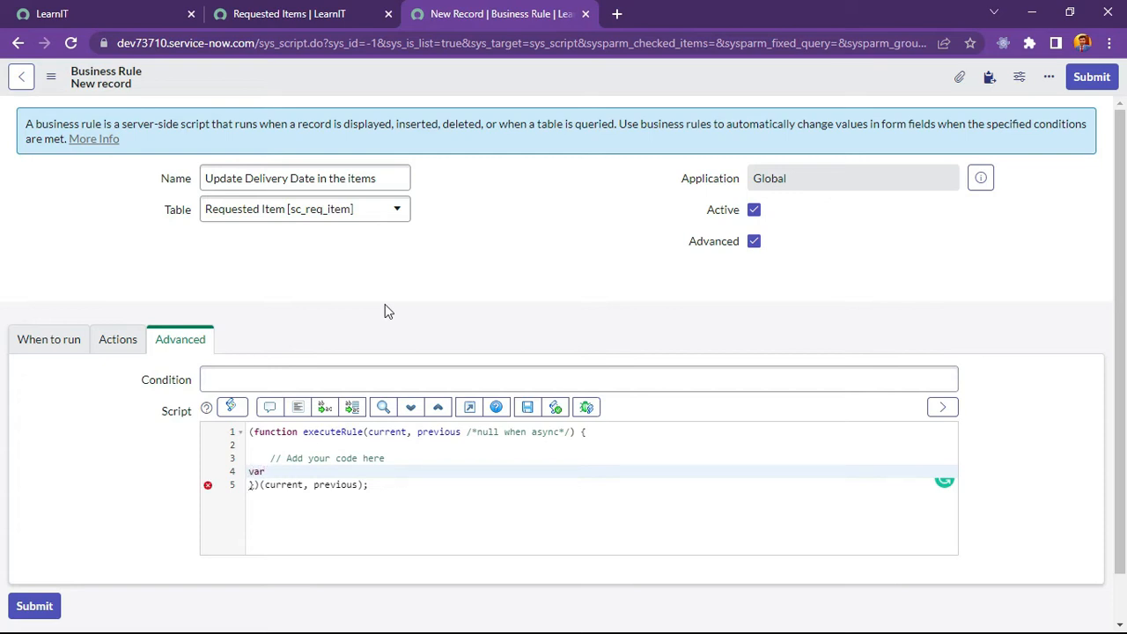
{"action": "type", "text": "gd ="}
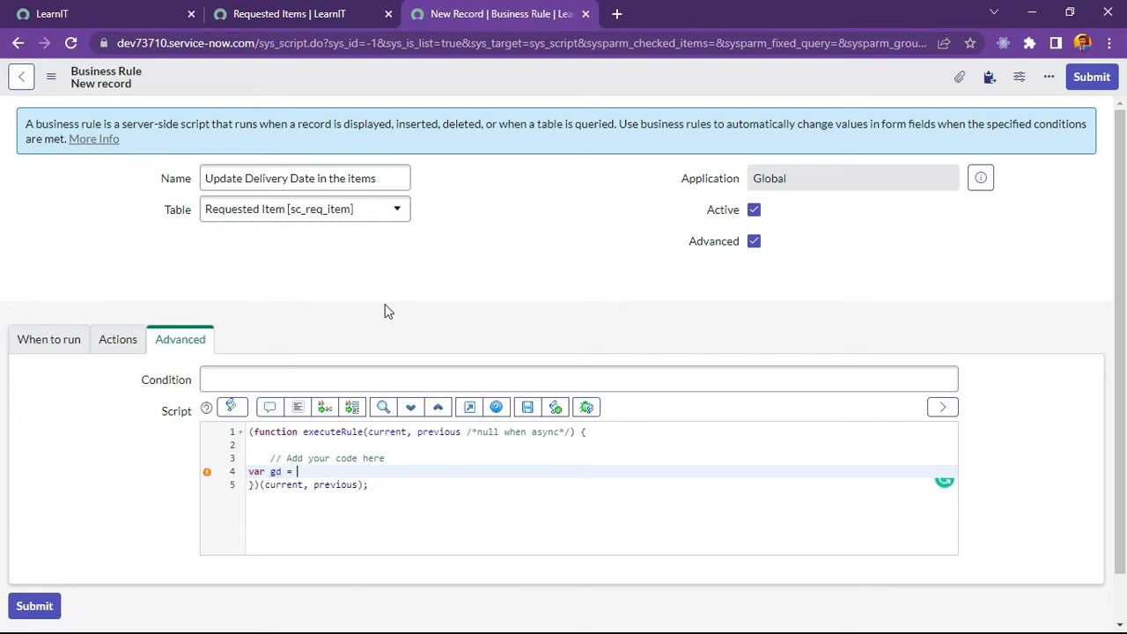
{"action": "type", "text": "new Glide"}
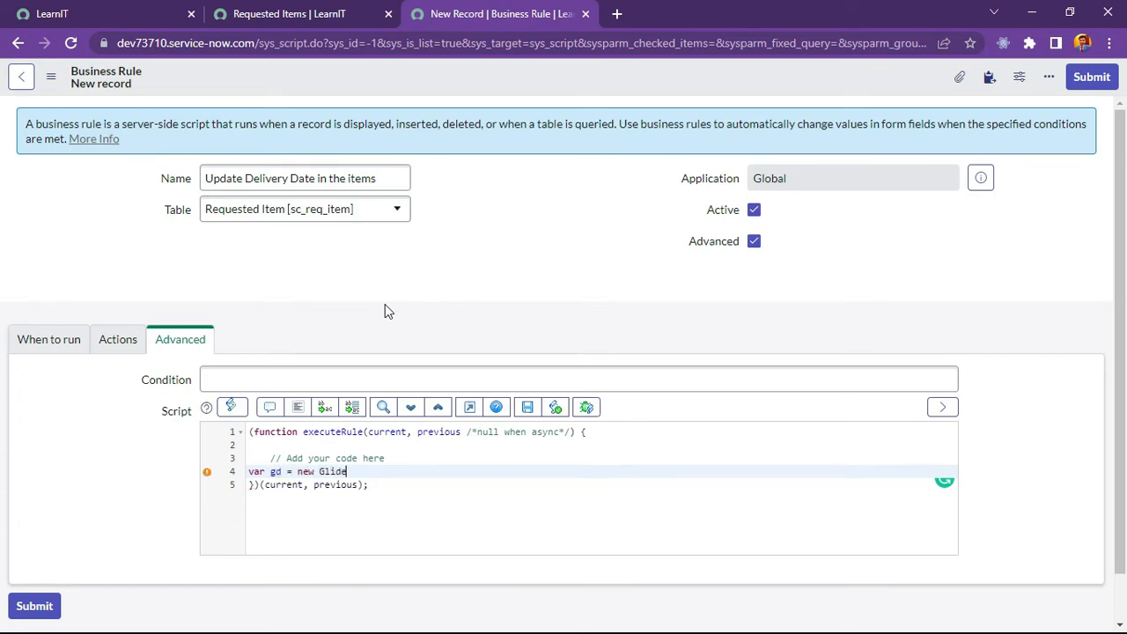
{"action": "type", "text": "Date"}
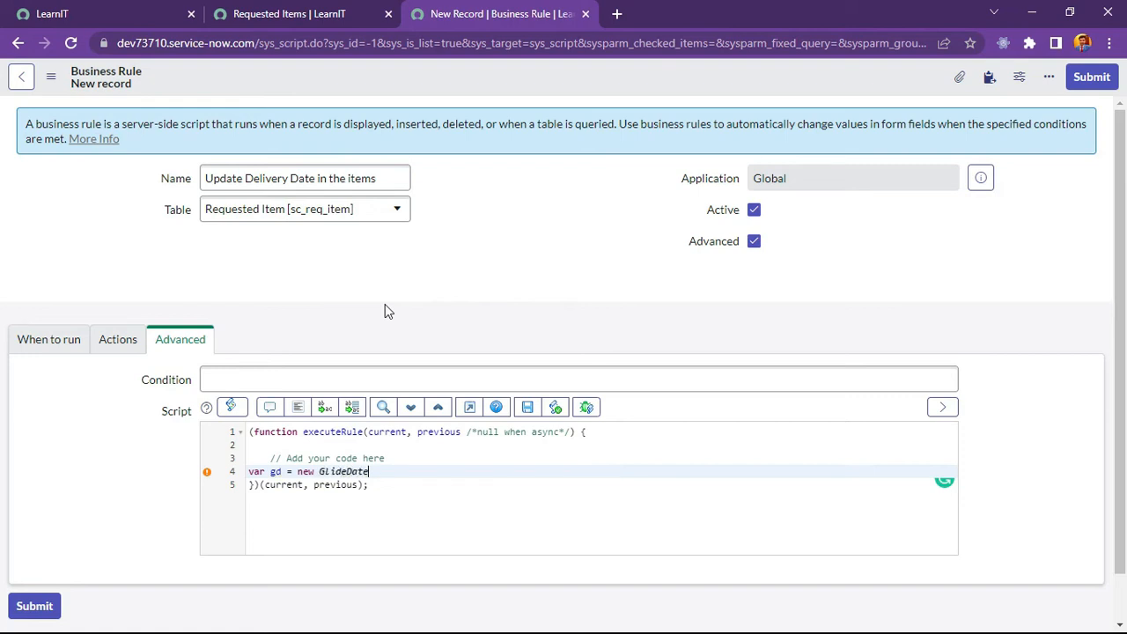
{"action": "type", "text": "();"}
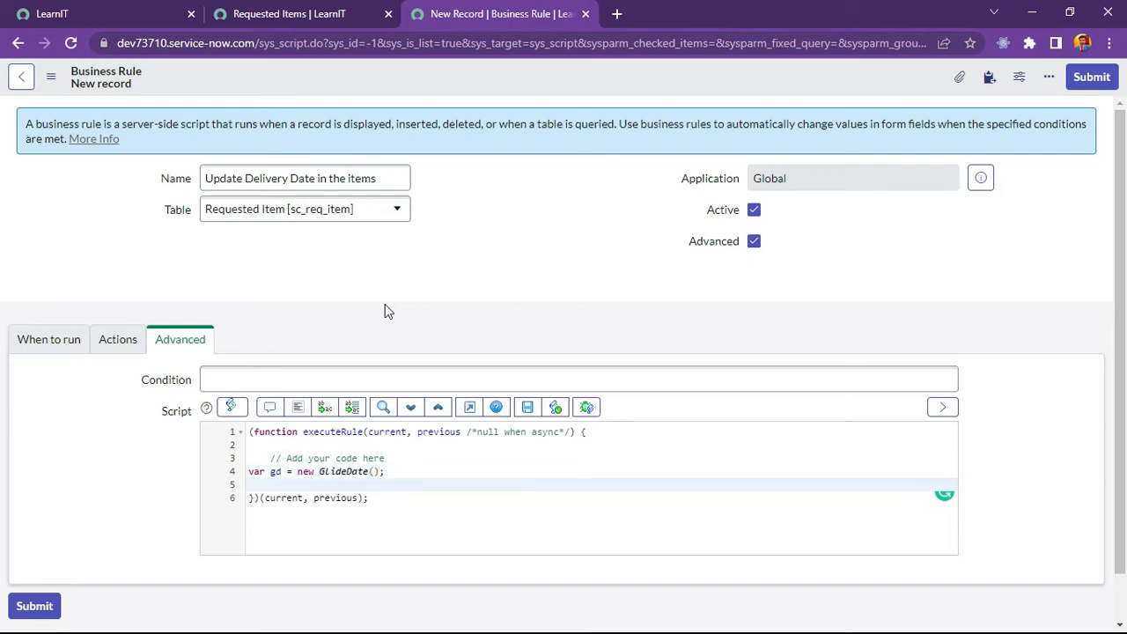
{"action": "type", "text": "gd.ad"}
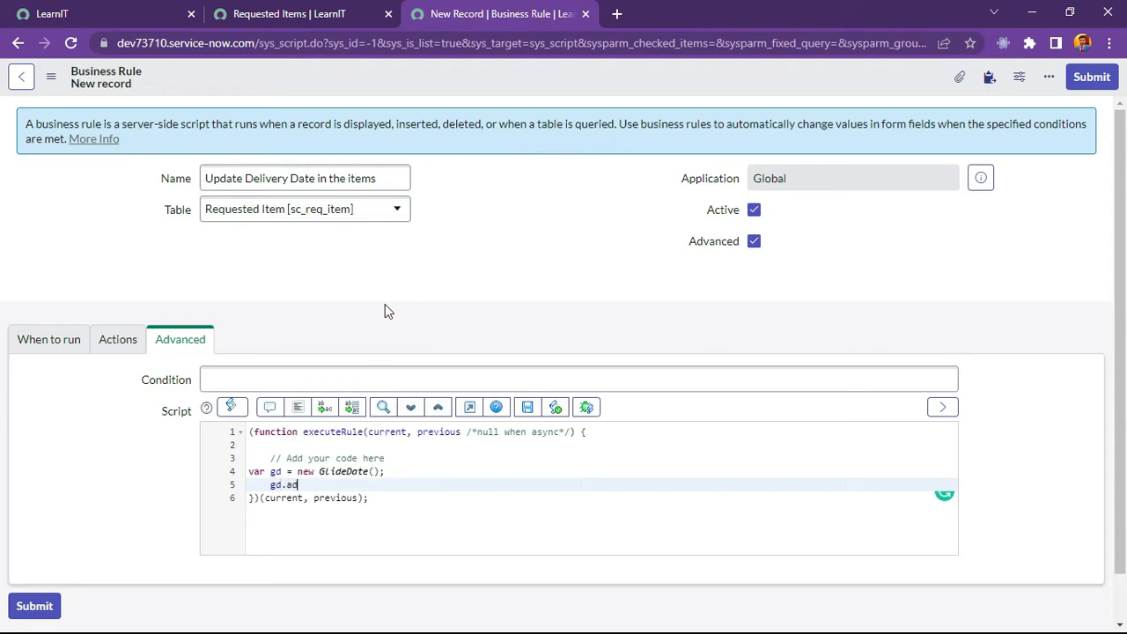
{"action": "type", "text": "dDa"}
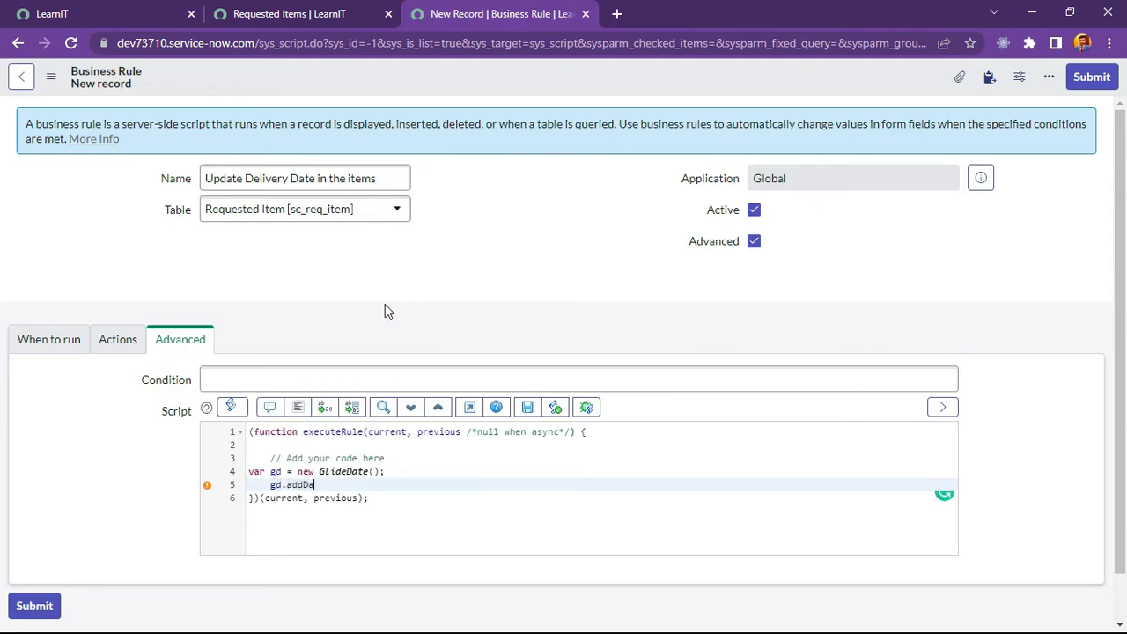
{"action": "type", "text": "ys();"}
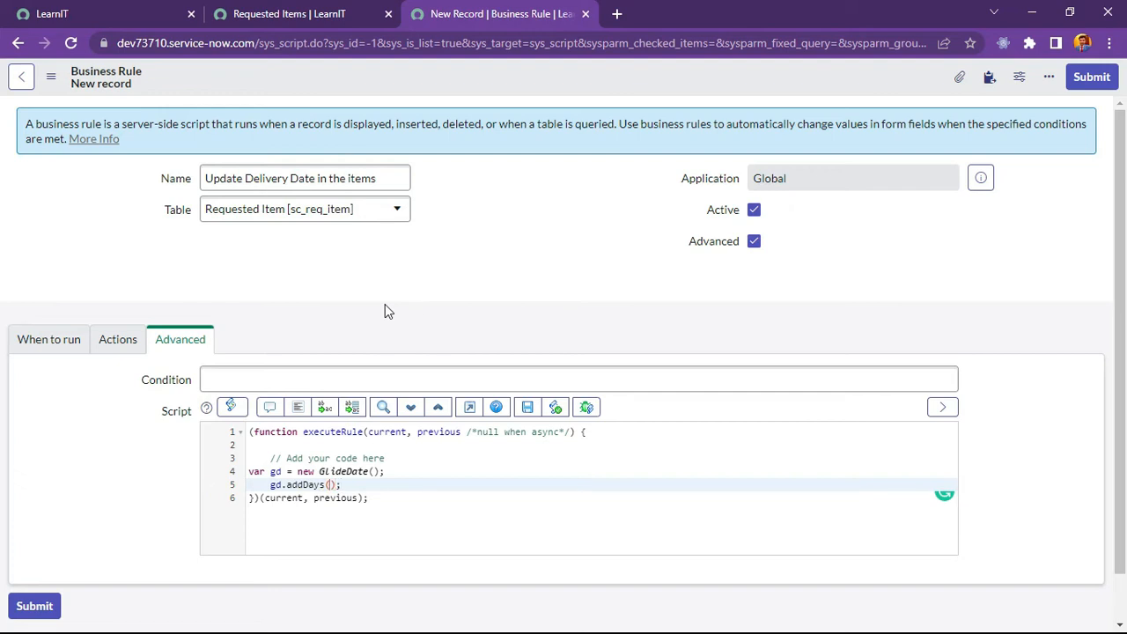
{"action": "type", "text": "7"}
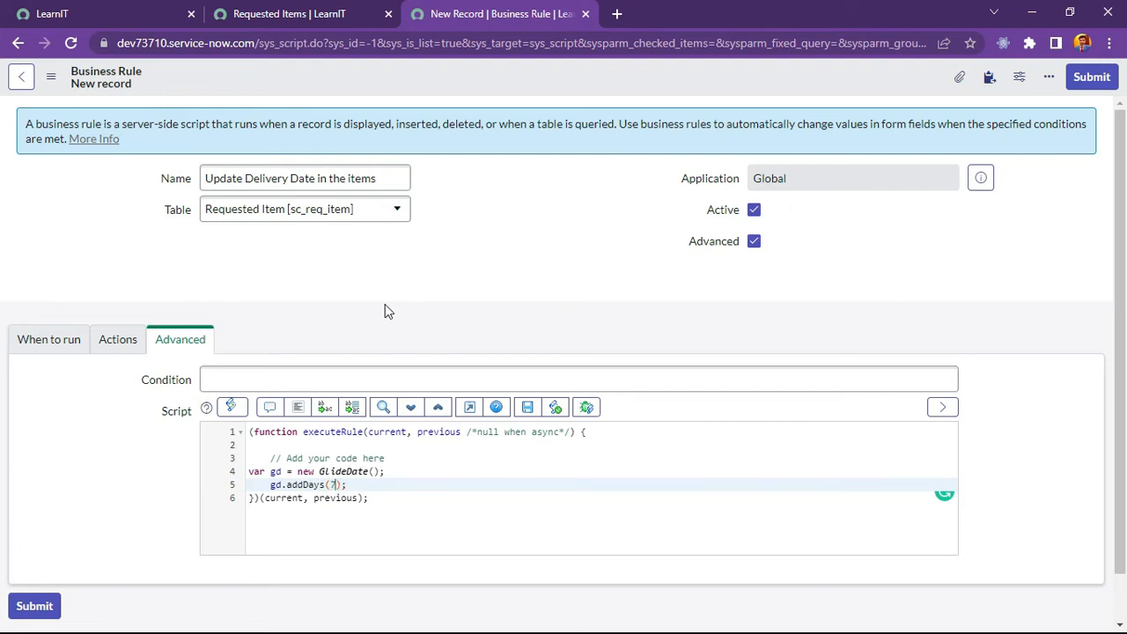
{"action": "type", "text": ")"}
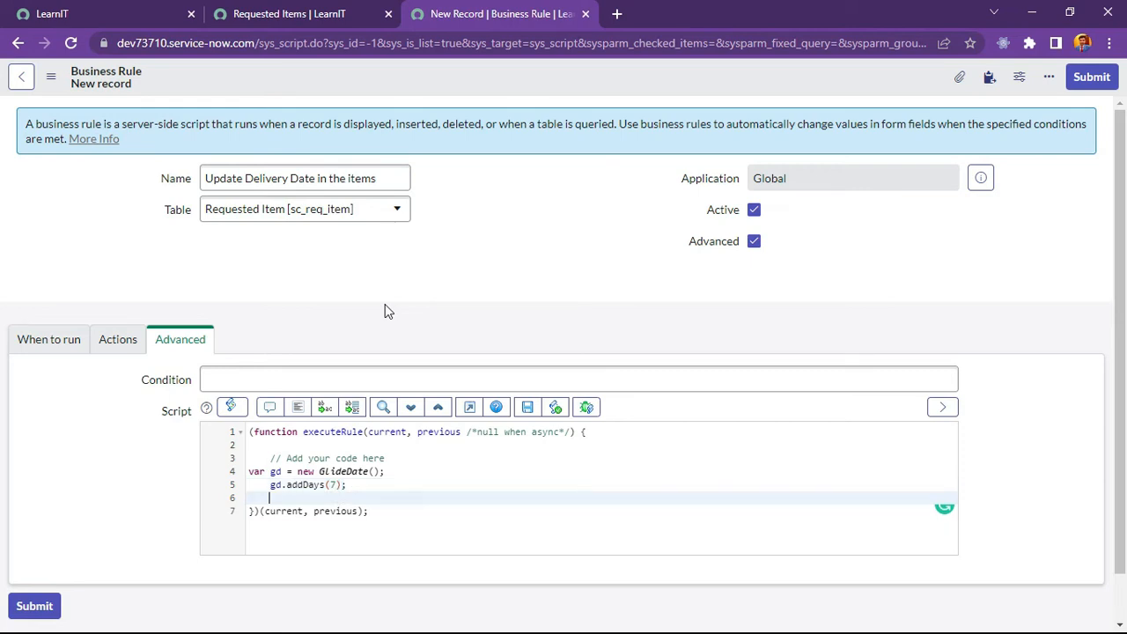
Assign gd to current.u_estimated_time_of_delivery and format the script
{"action": "type", "text": "current."}
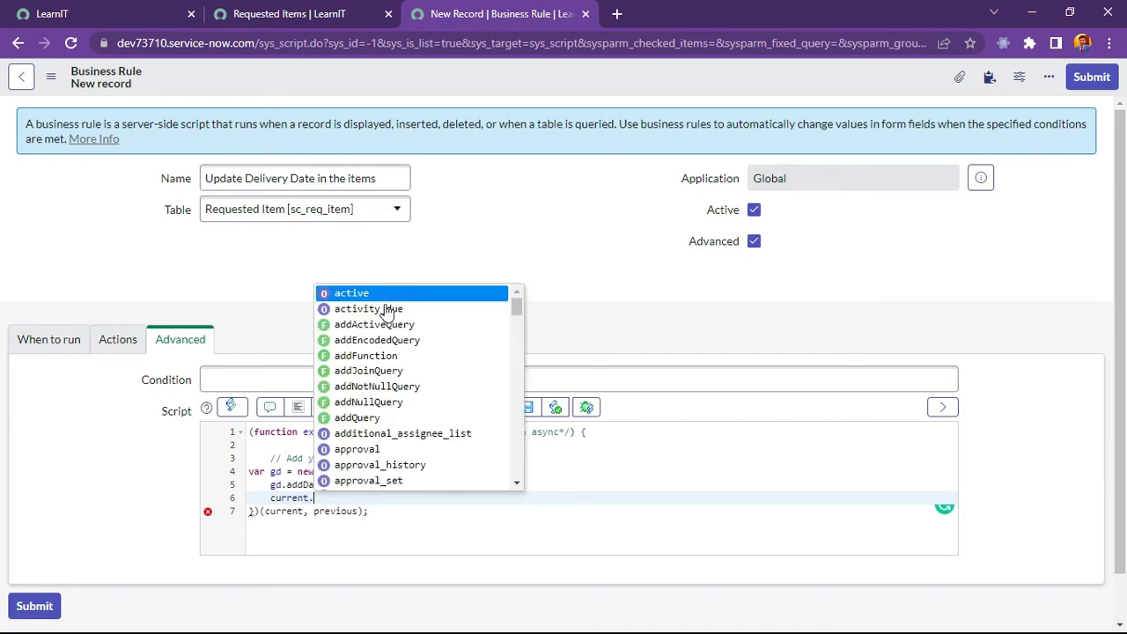
{"action": "type", "text": "u_estimated_time_of_delivery"}
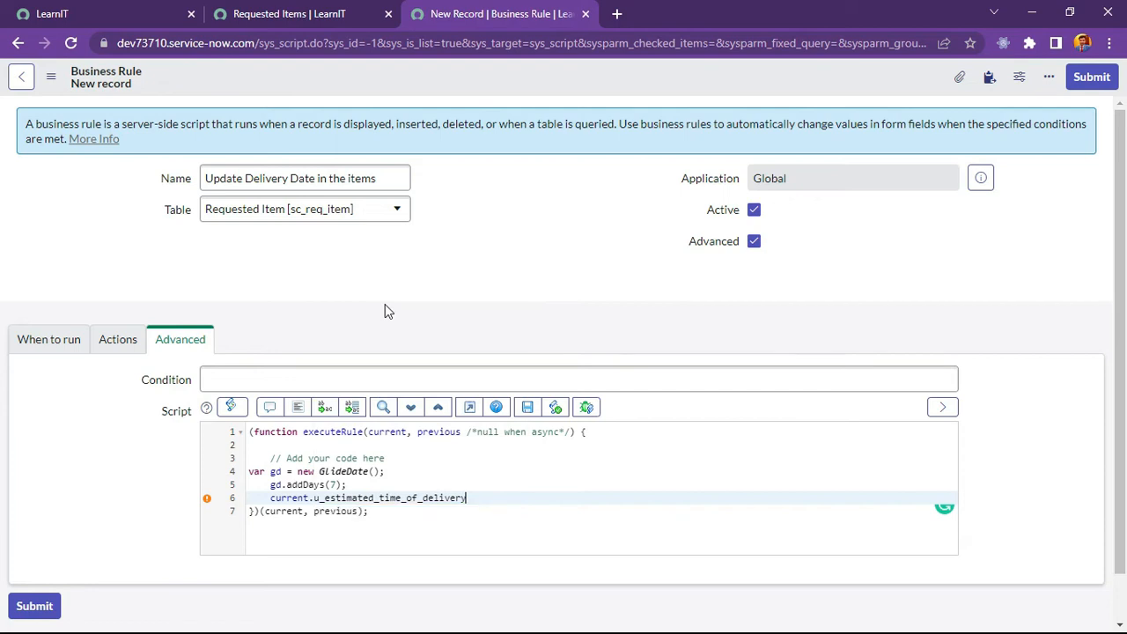
{"action": "type", "text": "= gd;"}
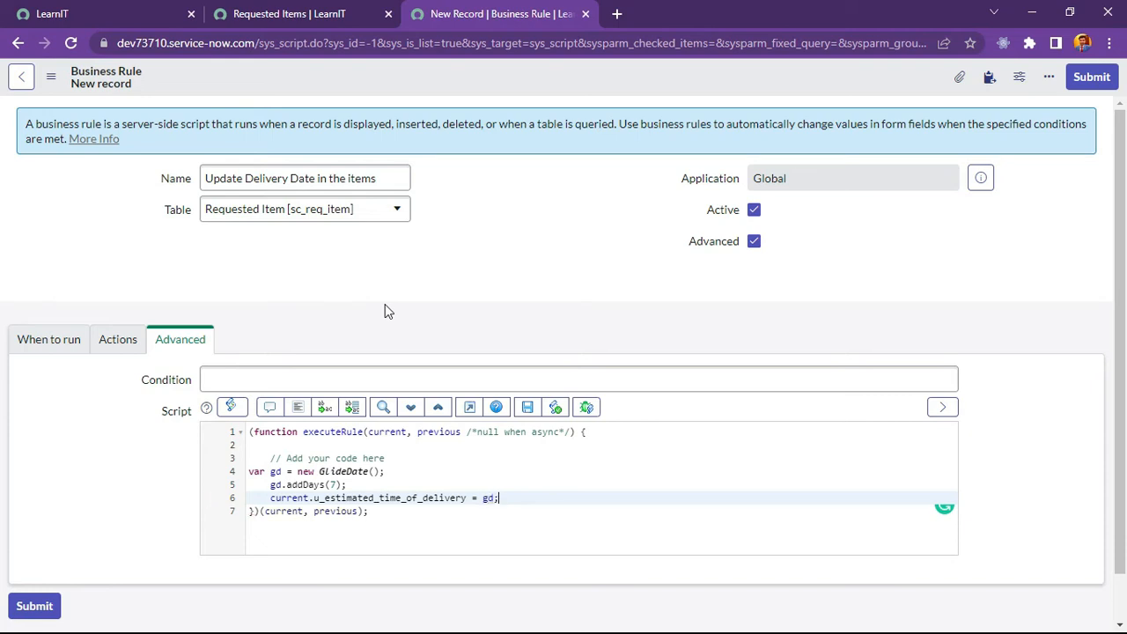
{"action": "left_click", "coordinate": [296, 407]}
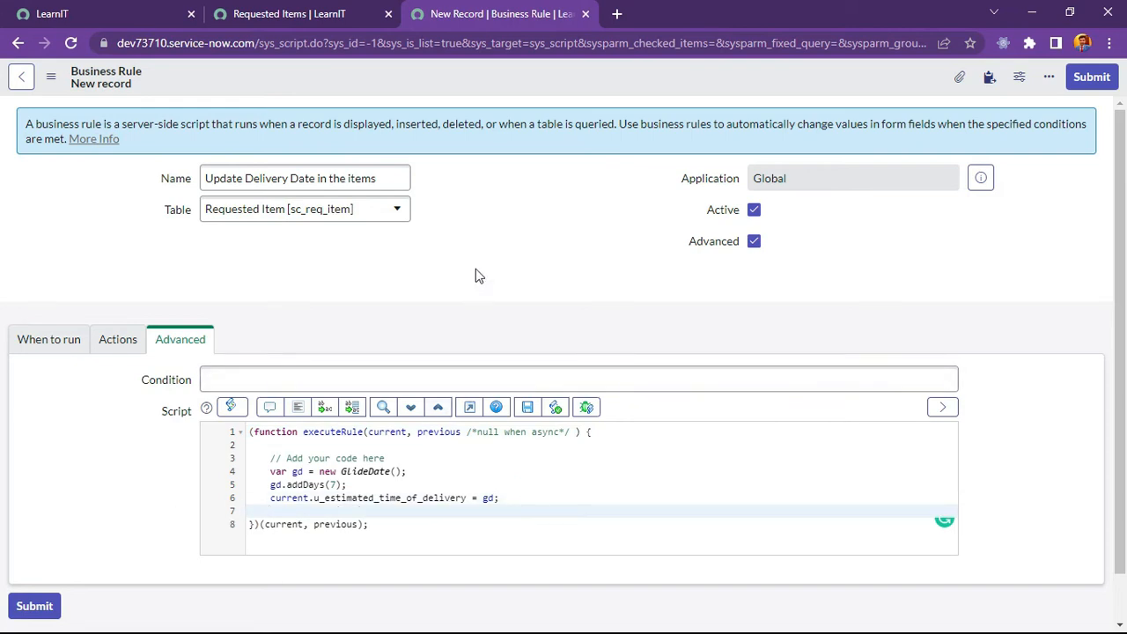
{"action": "left_click", "coordinate": [577, 379]}
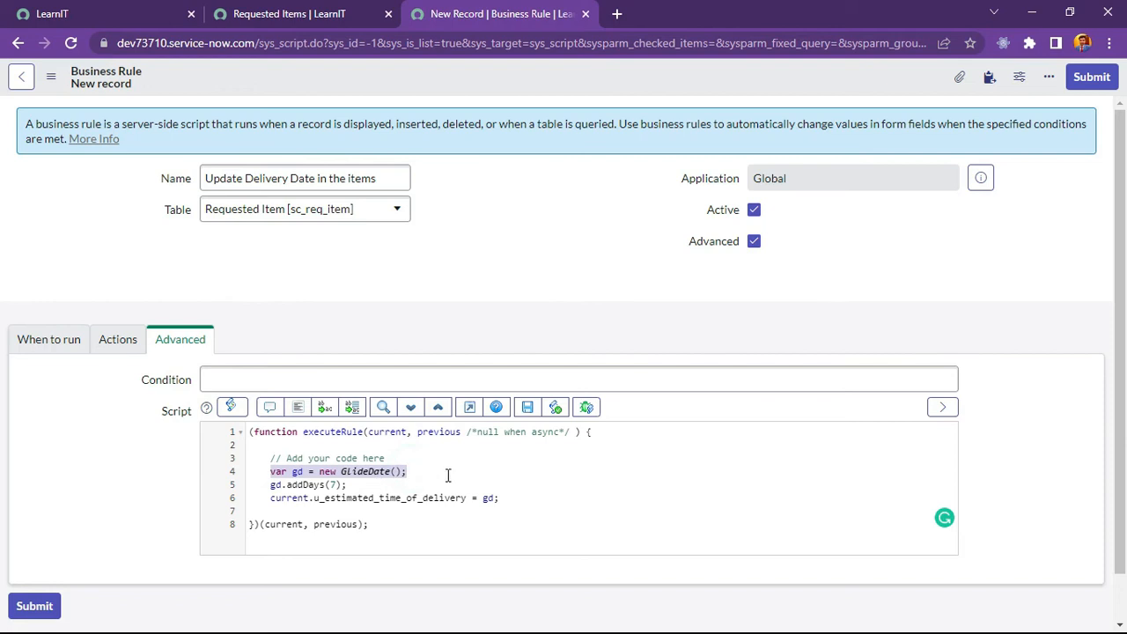
{"action": "mouse_move", "coordinate": [115, 495]}
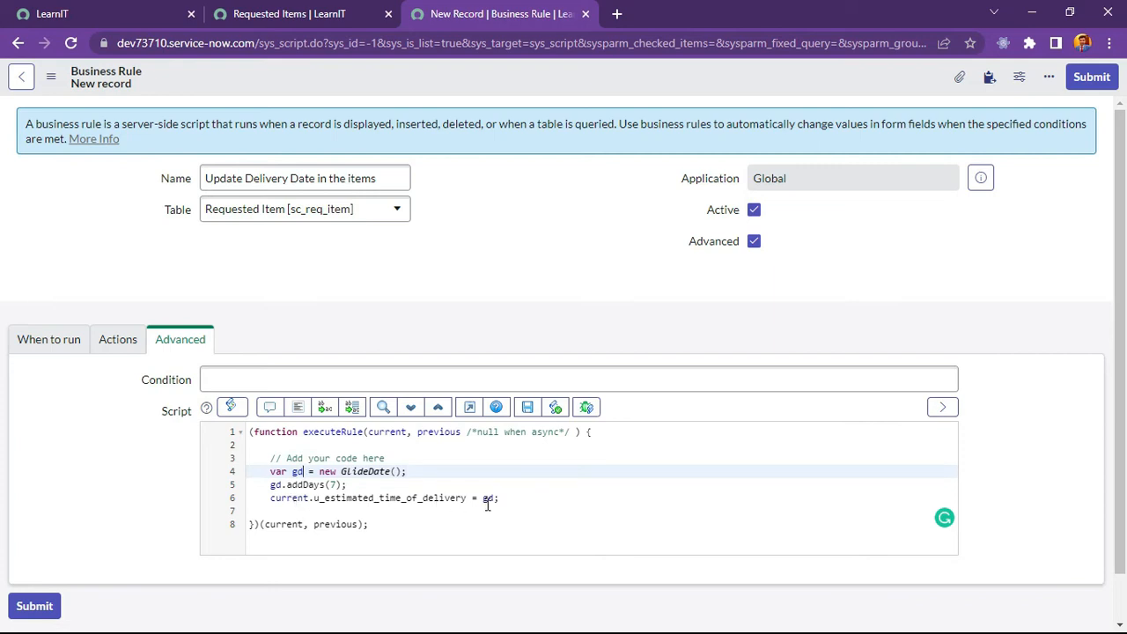
{"action": "mouse_move", "coordinate": [346, 497]}
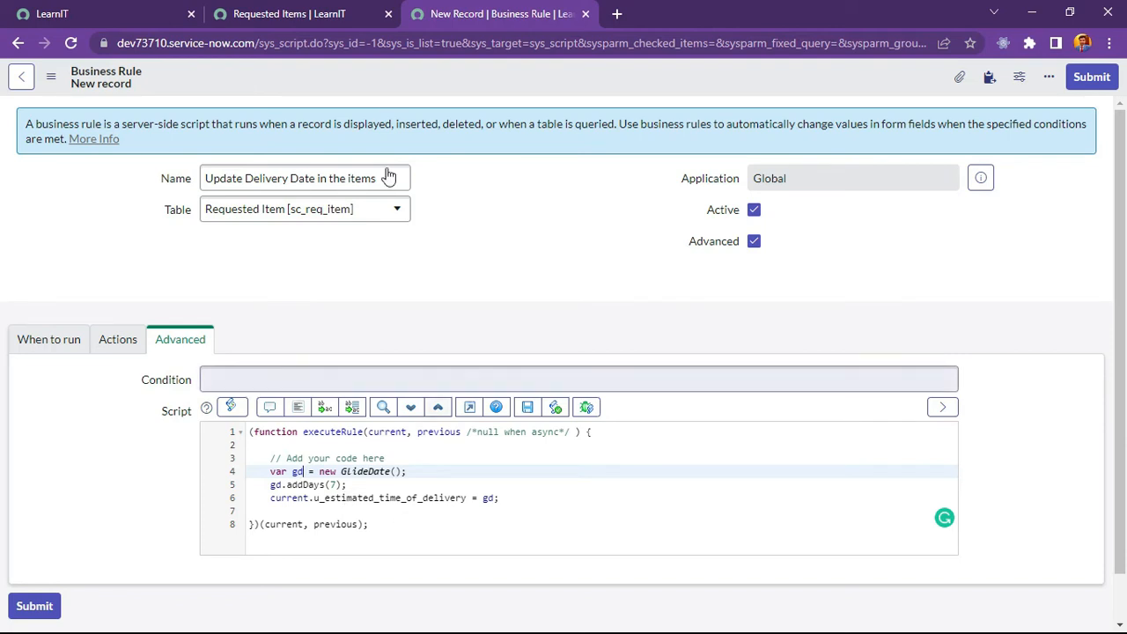
{"action": "left_click", "coordinate": [48, 339]}
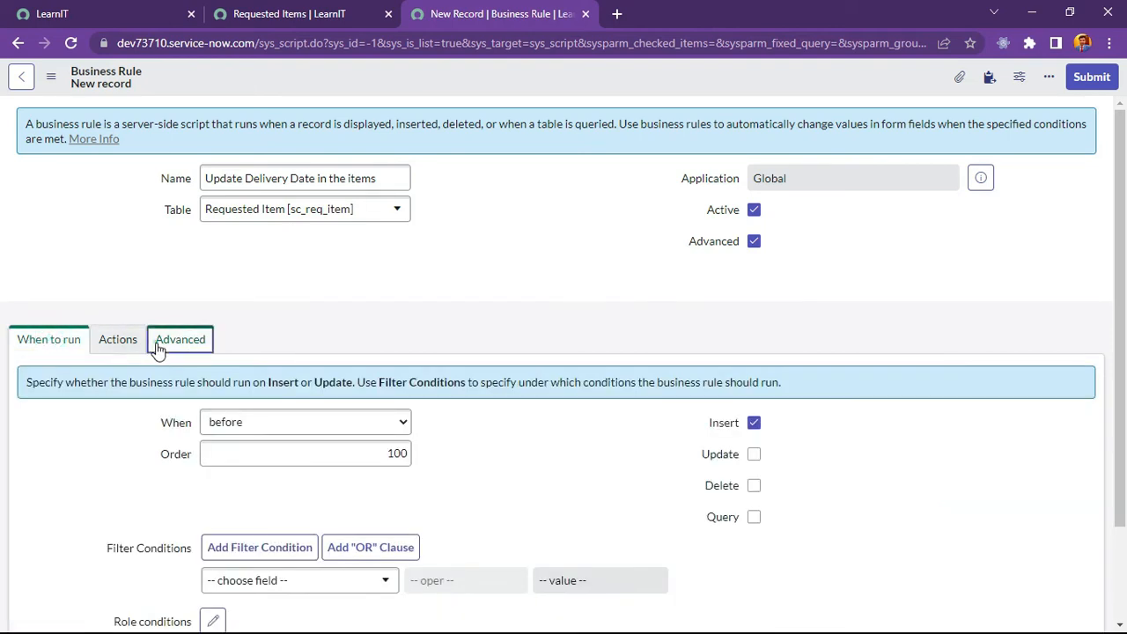
Save the 'Update Delivery Date in the items' business rule record
{"action": "left_click", "coordinate": [180, 339]}
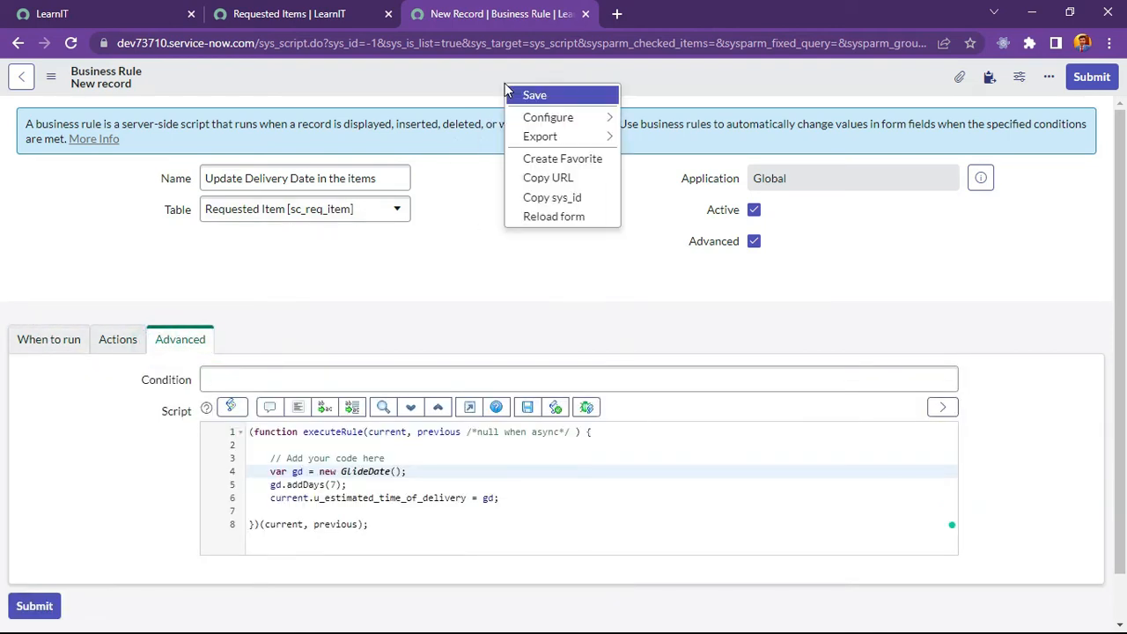
{"action": "left_click", "coordinate": [534, 95]}
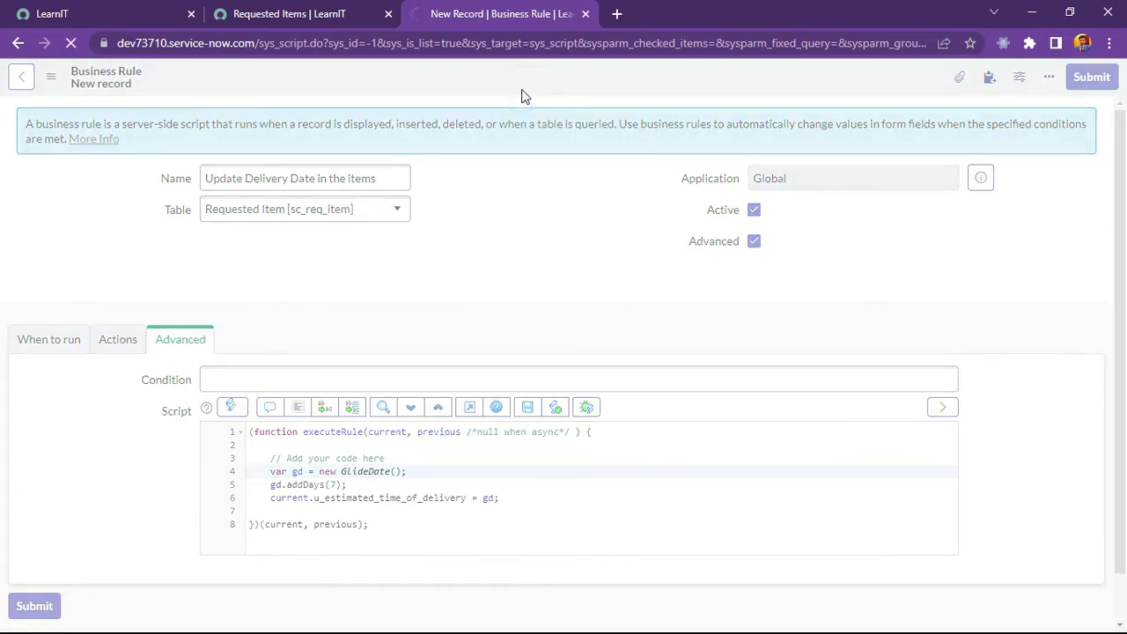
{"action": "left_click", "coordinate": [34, 606]}
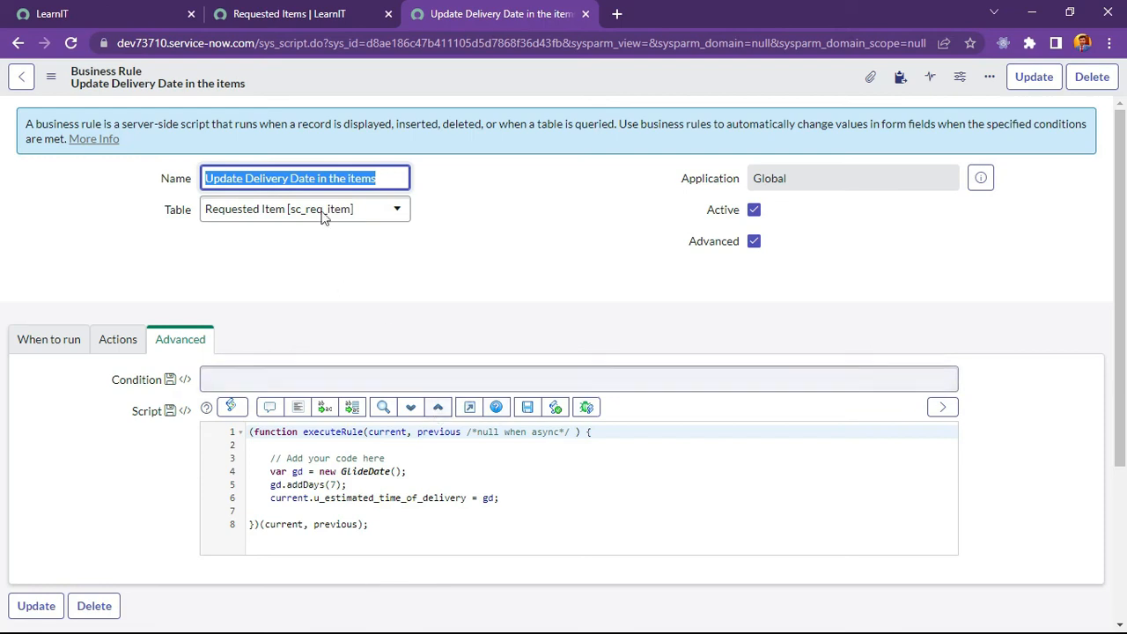
Order an Apple iPad 3 from its catalog page and open the resulting RITM0010001
{"action": "left_click", "coordinate": [289, 13]}
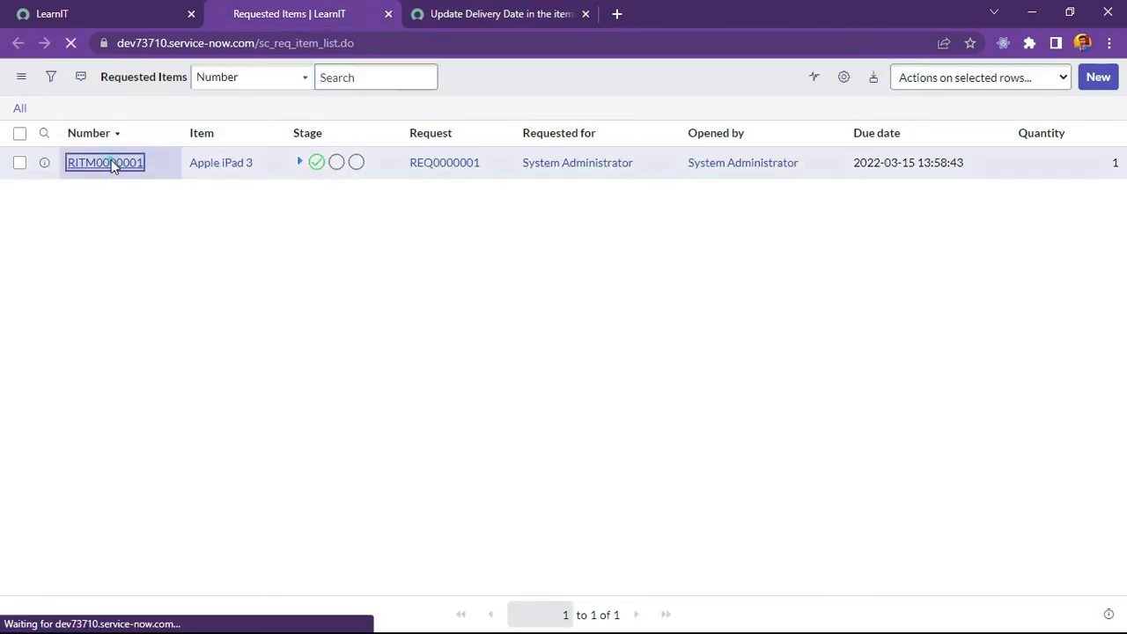
{"action": "left_click", "coordinate": [105, 162]}
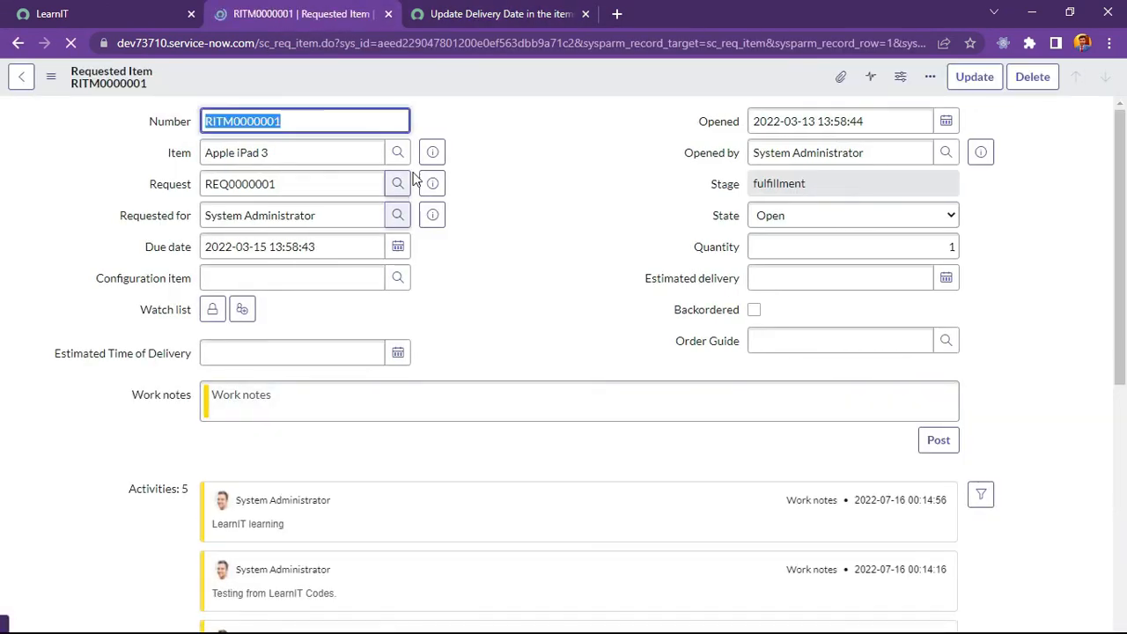
{"action": "left_click", "coordinate": [432, 152]}
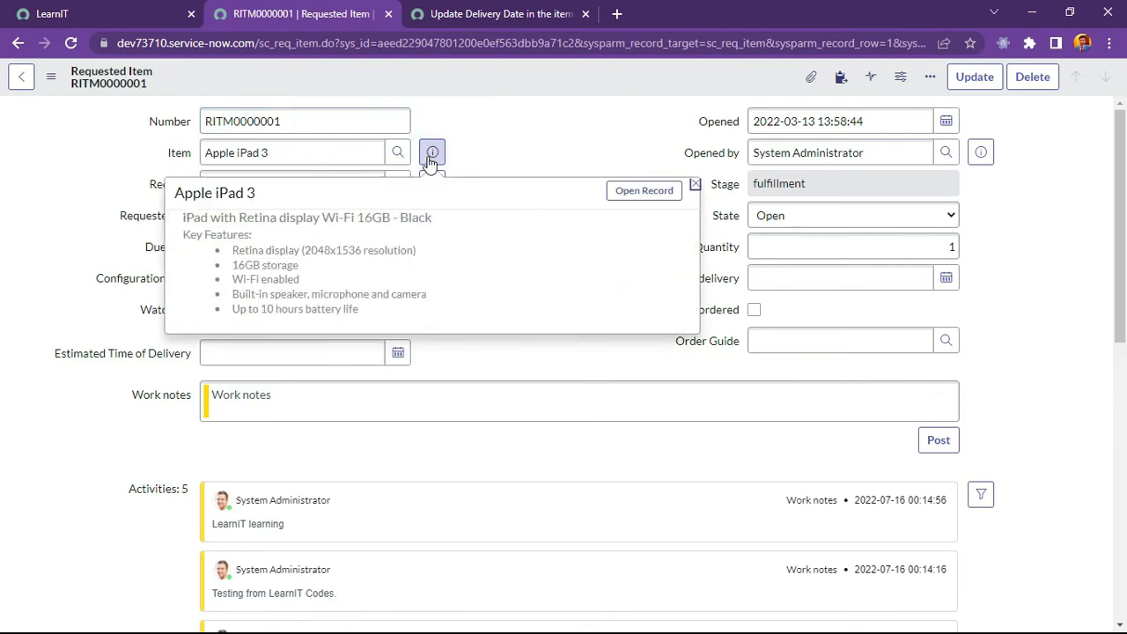
{"action": "left_click", "coordinate": [644, 190]}
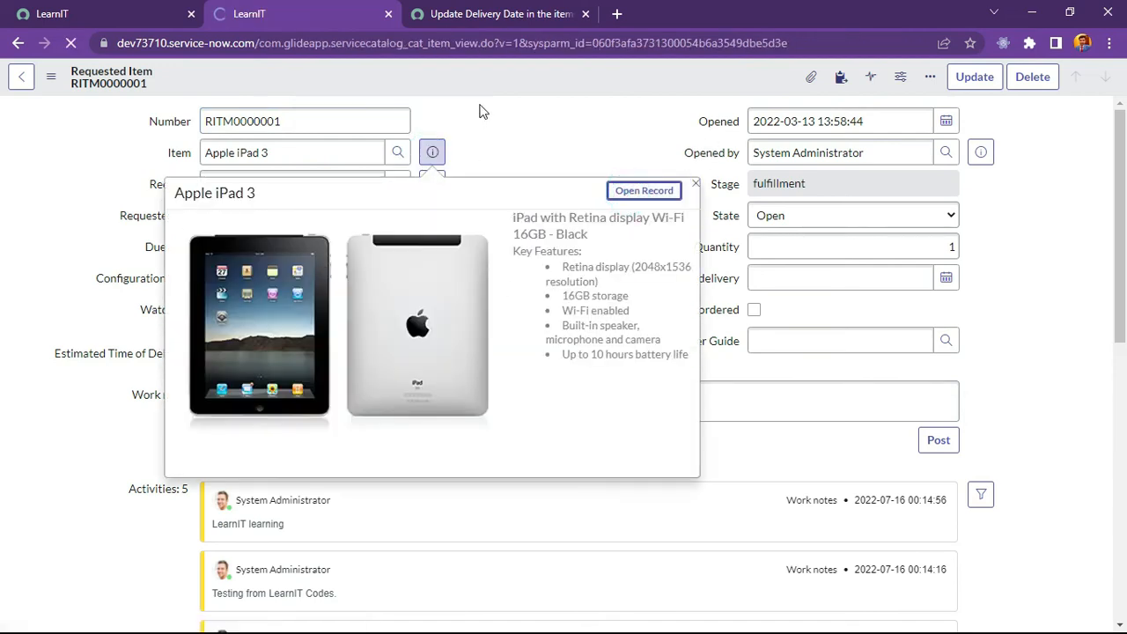
{"action": "left_click", "coordinate": [644, 190]}
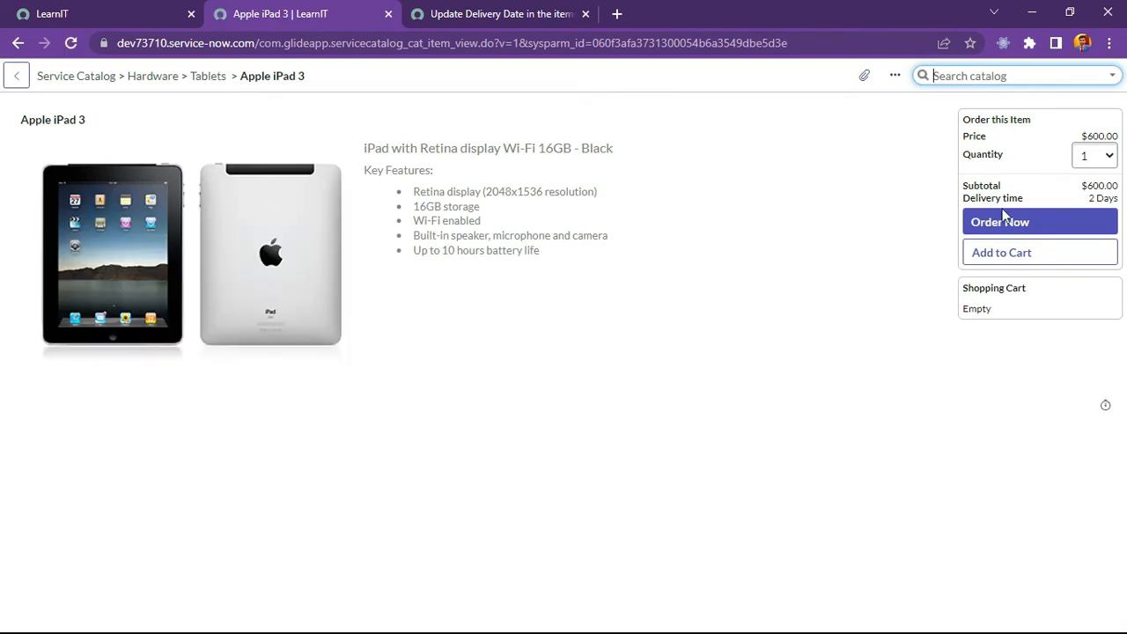
{"action": "left_click", "coordinate": [1000, 222]}
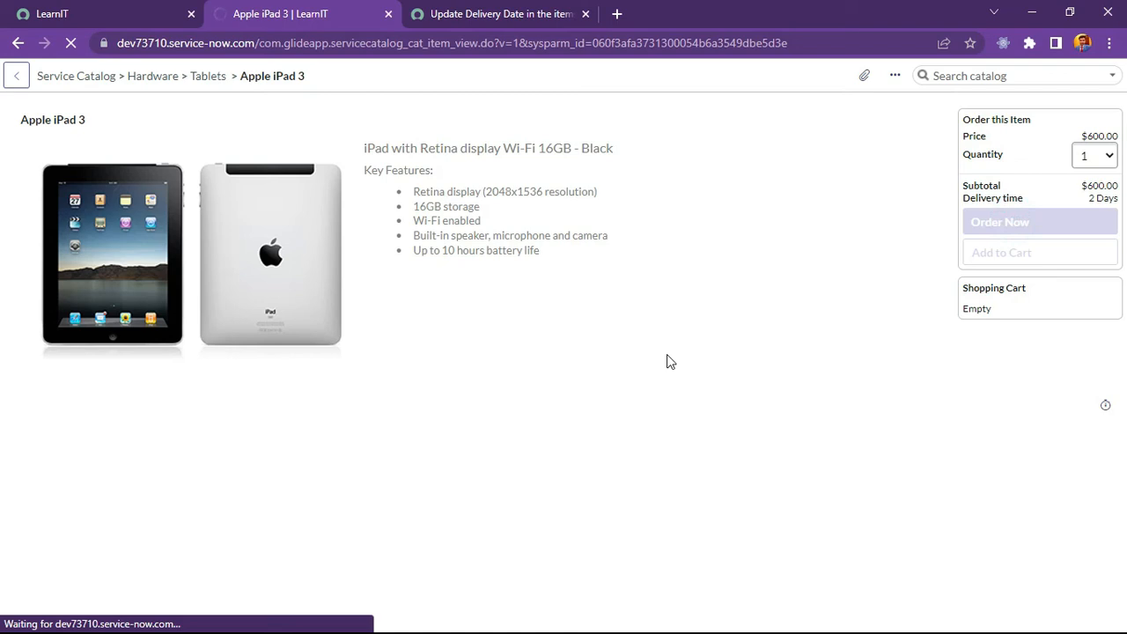
{"action": "left_click", "coordinate": [999, 222]}
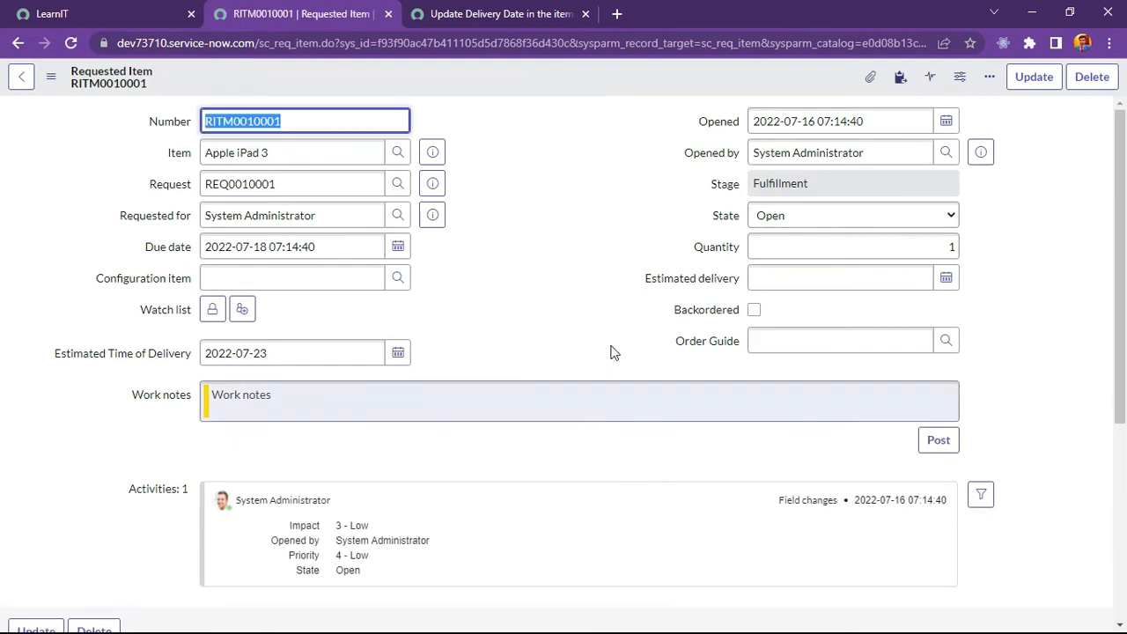
{"action": "mouse_move", "coordinate": [465, 297]}
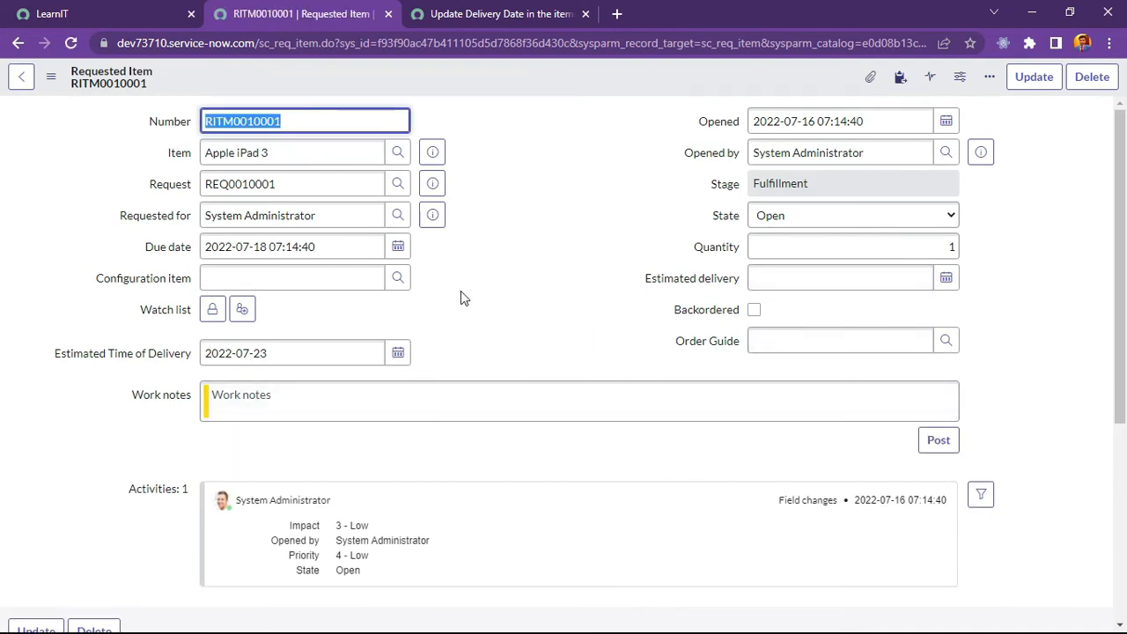
{"action": "left_click", "coordinate": [304, 353]}
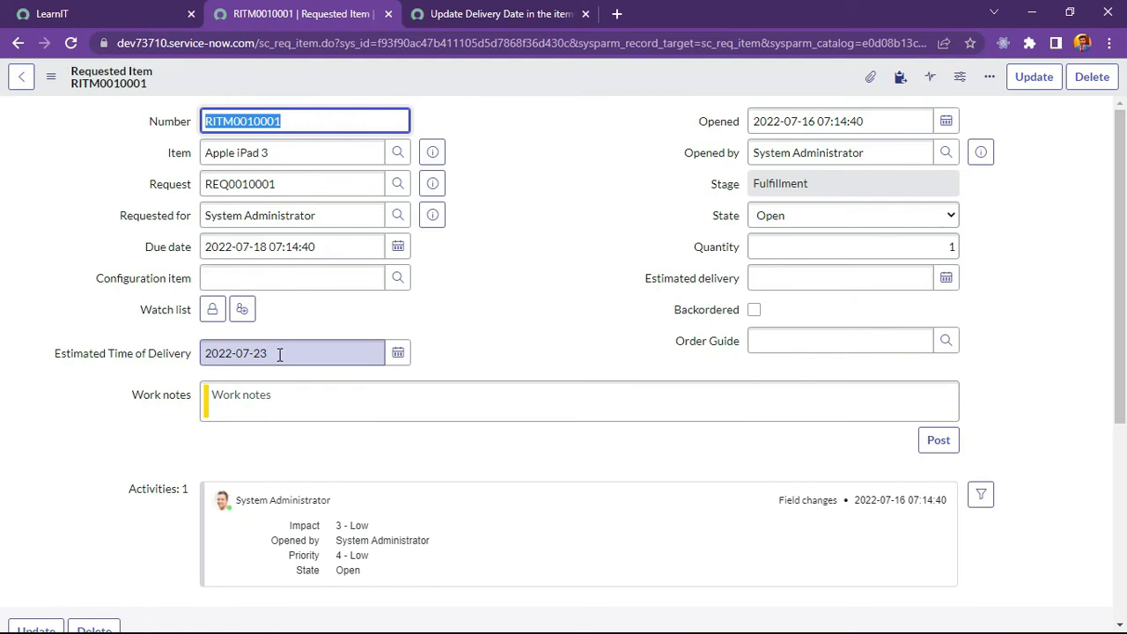
{"action": "mouse_move", "coordinate": [136, 370]}
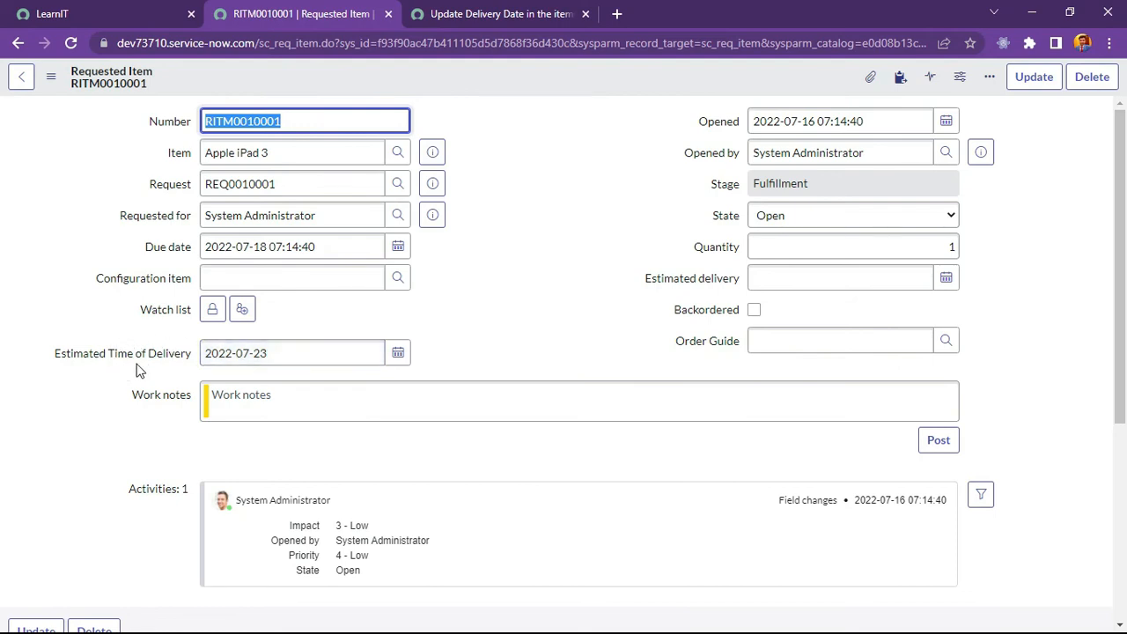
{"action": "mouse_move", "coordinate": [343, 332]}
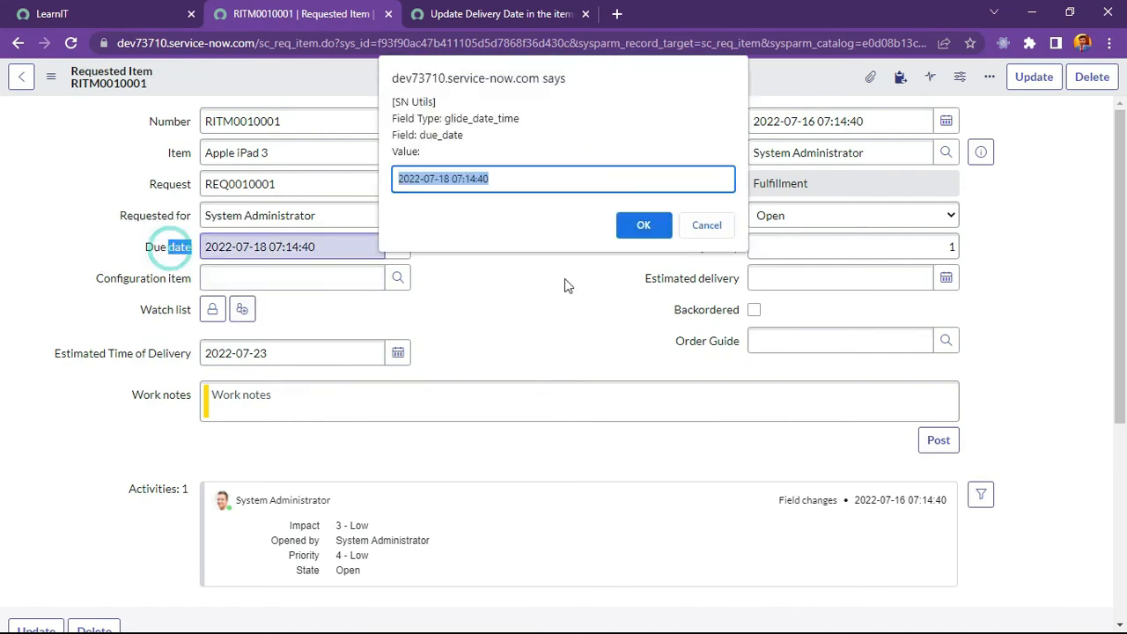
{"action": "left_click", "coordinate": [643, 224]}
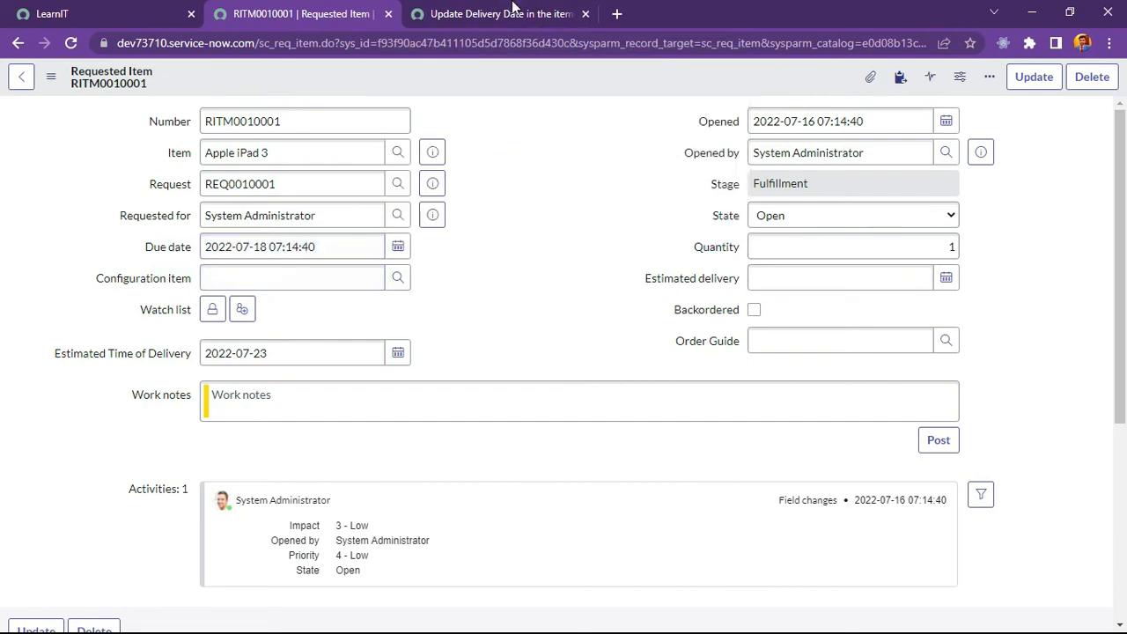
Add a GlideDateTime gdt seven days ahead and assign it to current.due_date
{"action": "left_click", "coordinate": [499, 14]}
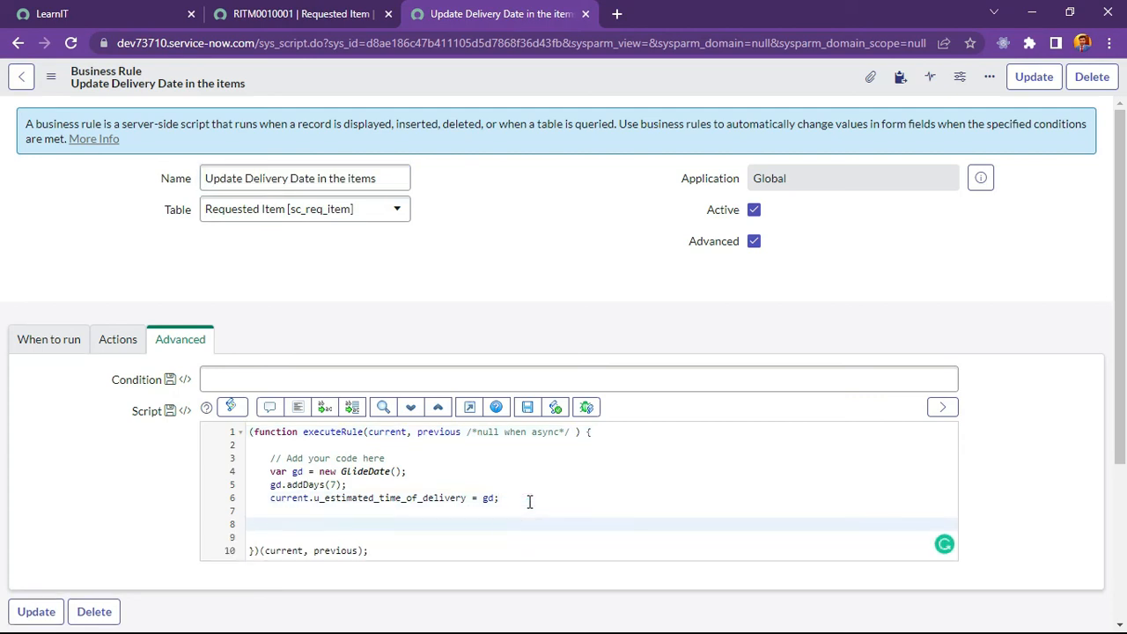
{"action": "left_click", "coordinate": [500, 497]}
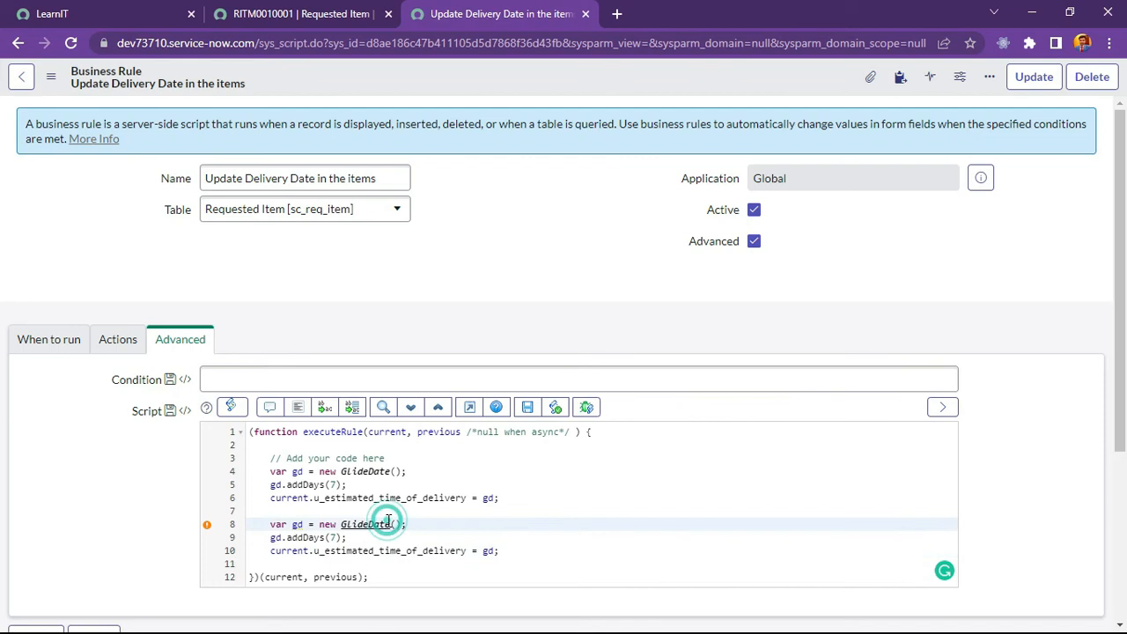
{"action": "left_click", "coordinate": [387, 524]}
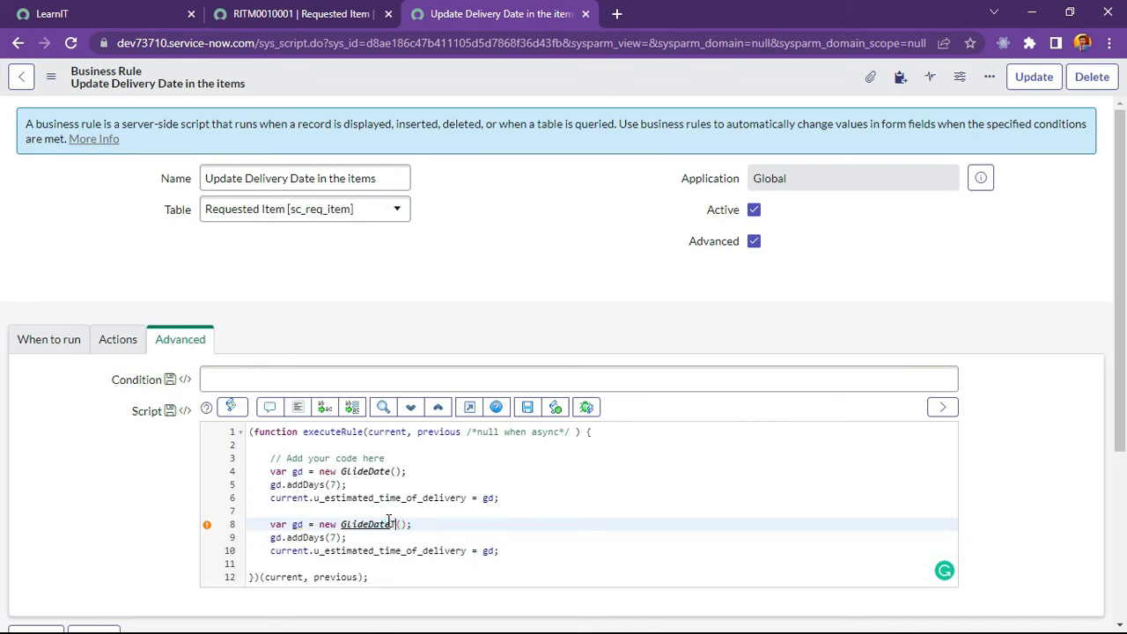
{"action": "type", "text": "Time"}
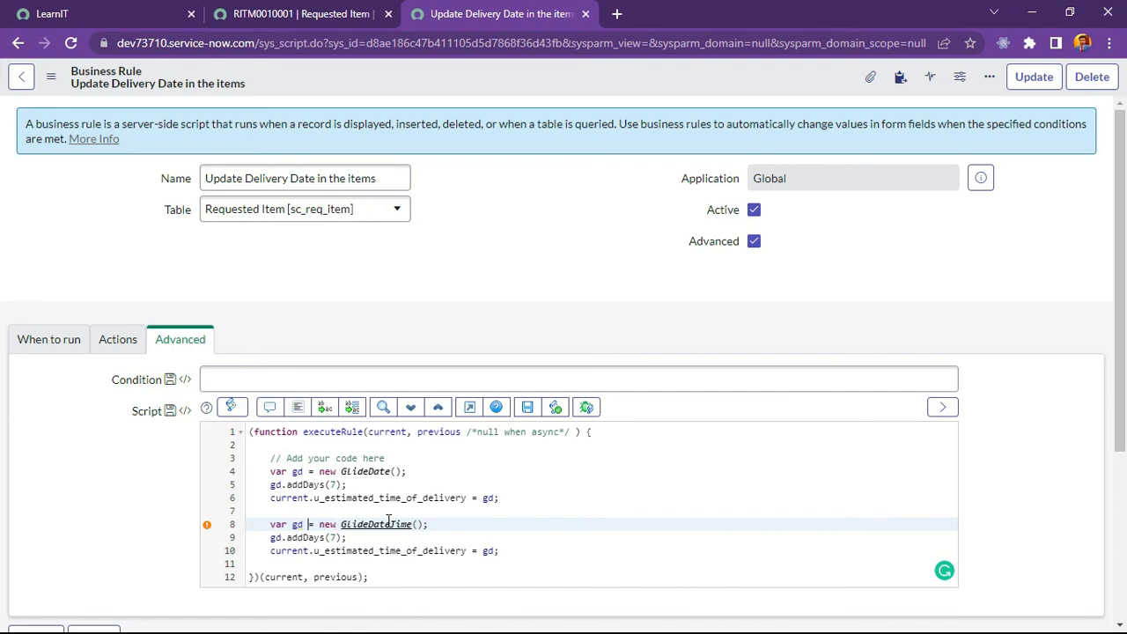
{"action": "type", "text": "t"}
{"action": "left_click", "coordinate": [611, 537]}
{"action": "type", "text": "t"}
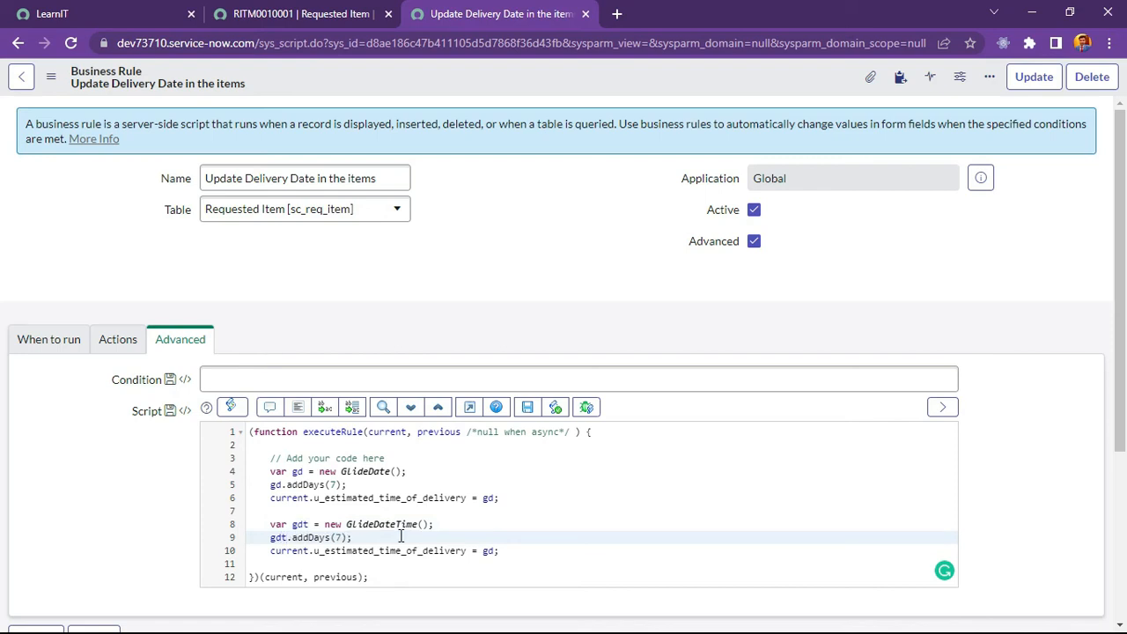
{"action": "double_click", "coordinate": [390, 550]}
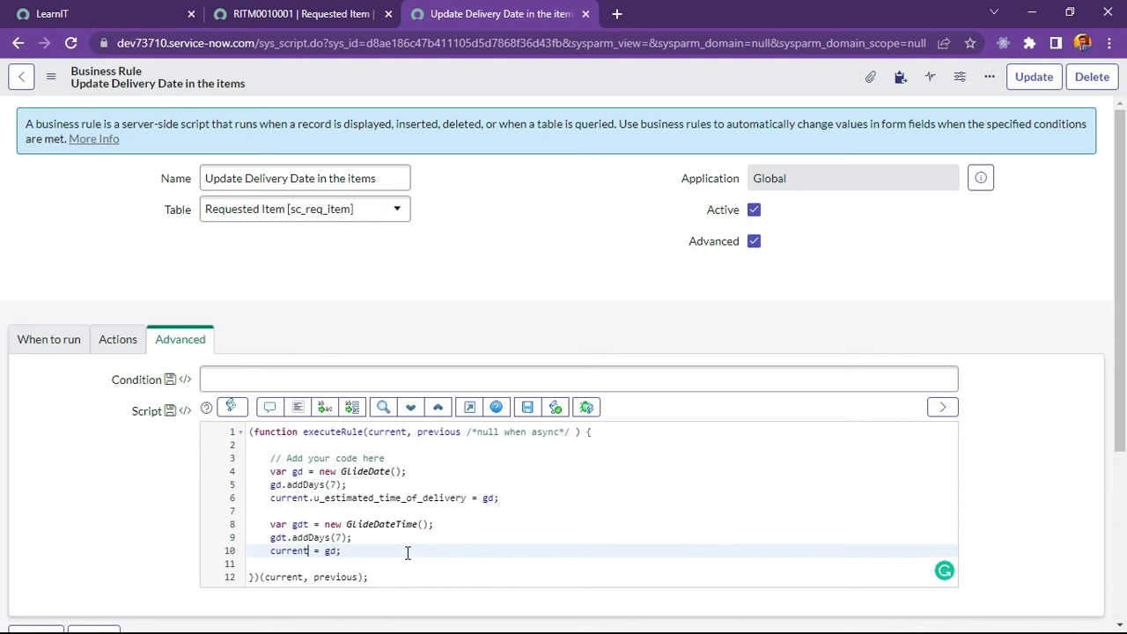
{"action": "type", "text": ".due"}
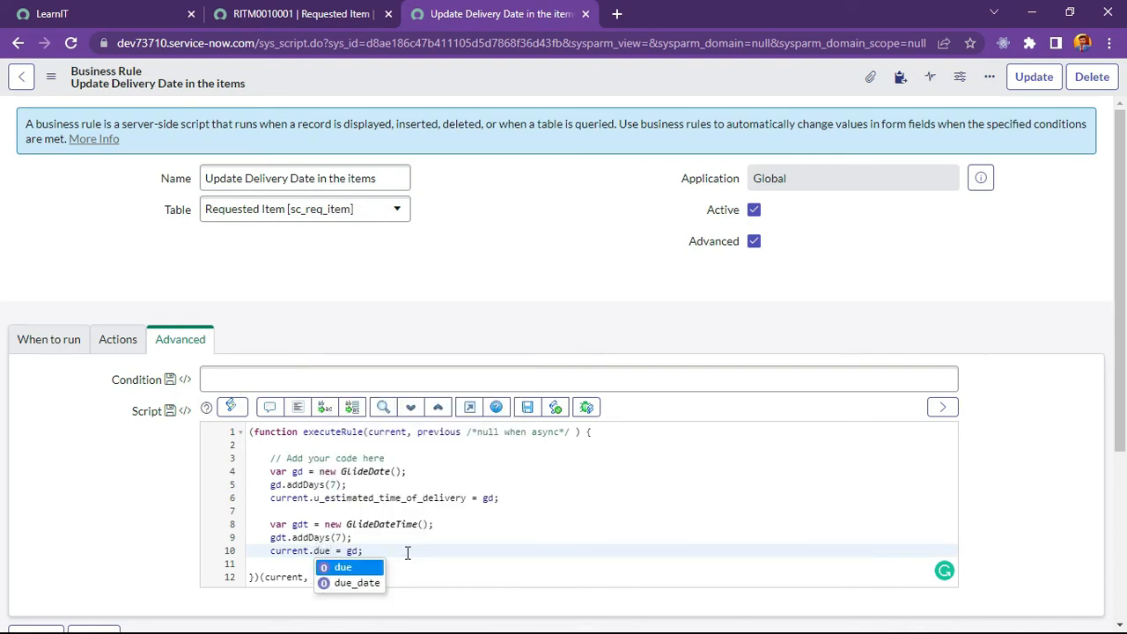
{"action": "left_click", "coordinate": [356, 582]}
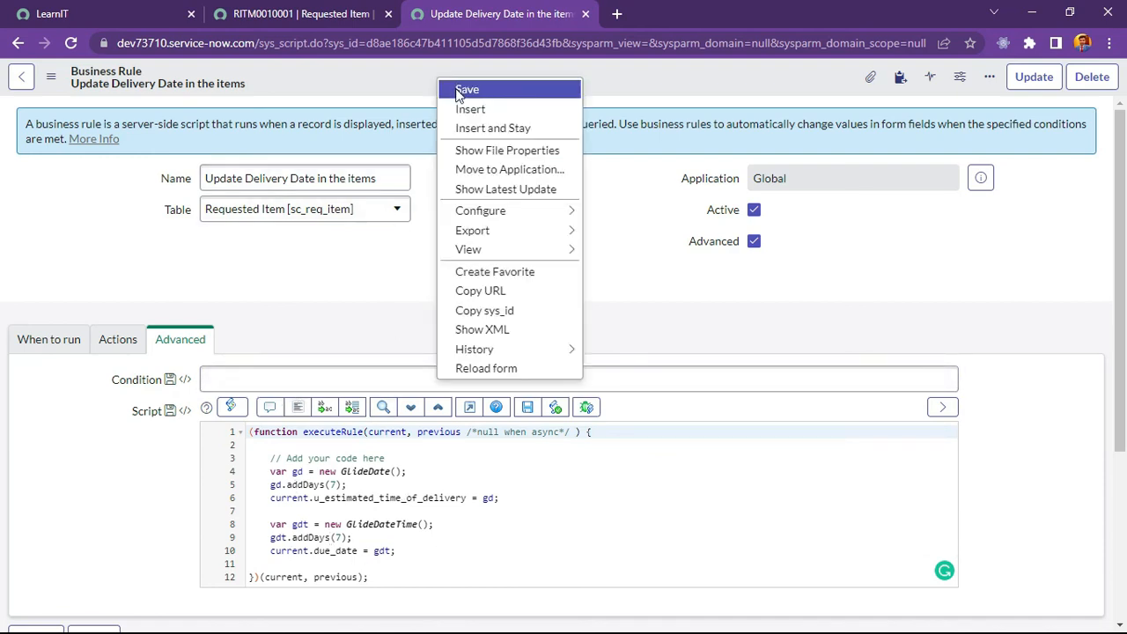
Save the business rule, then order another Apple iPad 3, creating request REQ0010002
{"action": "left_click", "coordinate": [466, 90]}
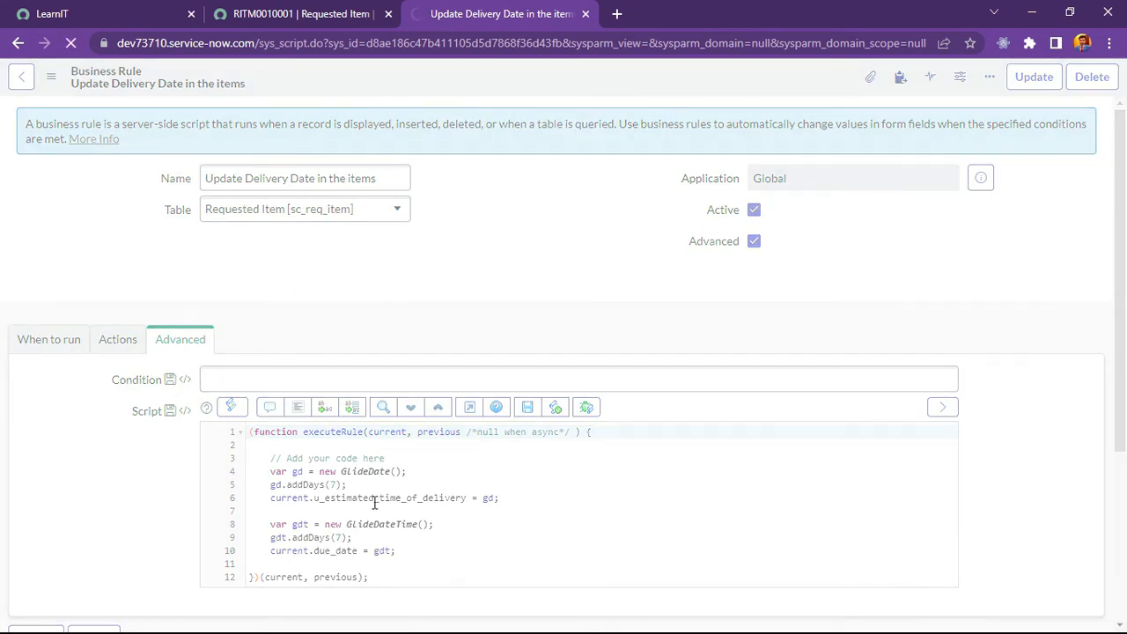
{"action": "left_click", "coordinate": [300, 13]}
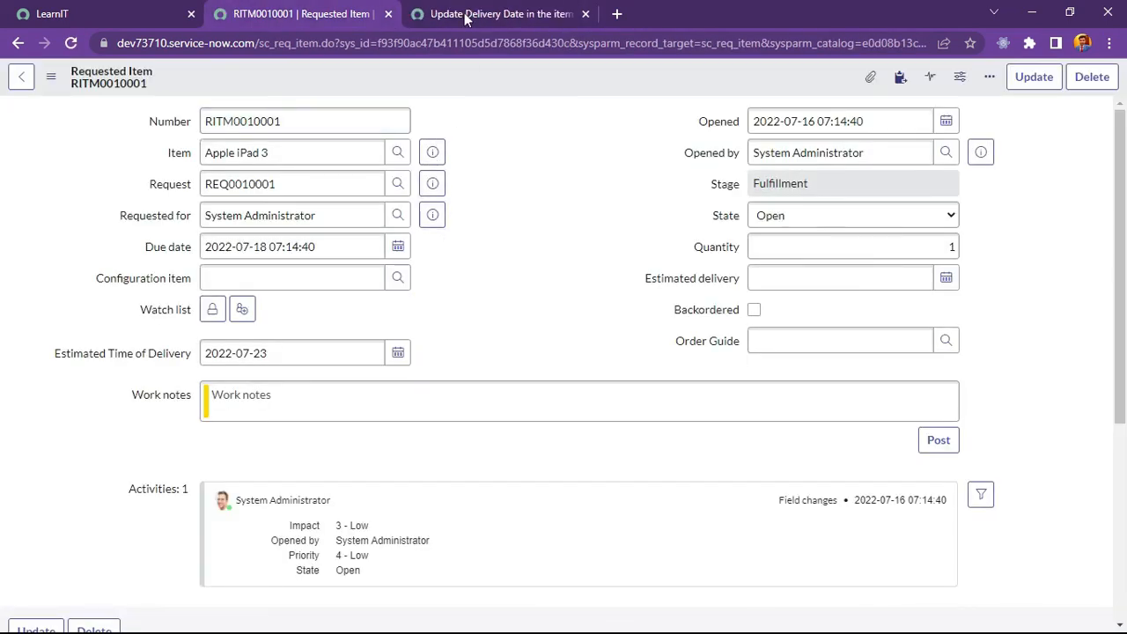
{"action": "mouse_move", "coordinate": [432, 184]}
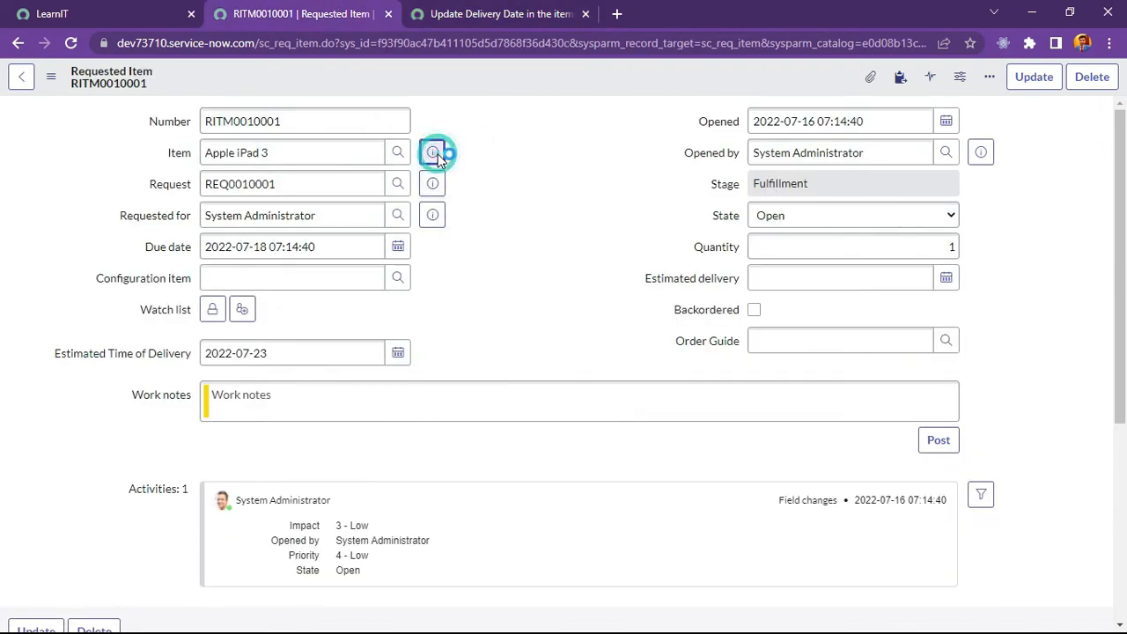
{"action": "left_click", "coordinate": [432, 153]}
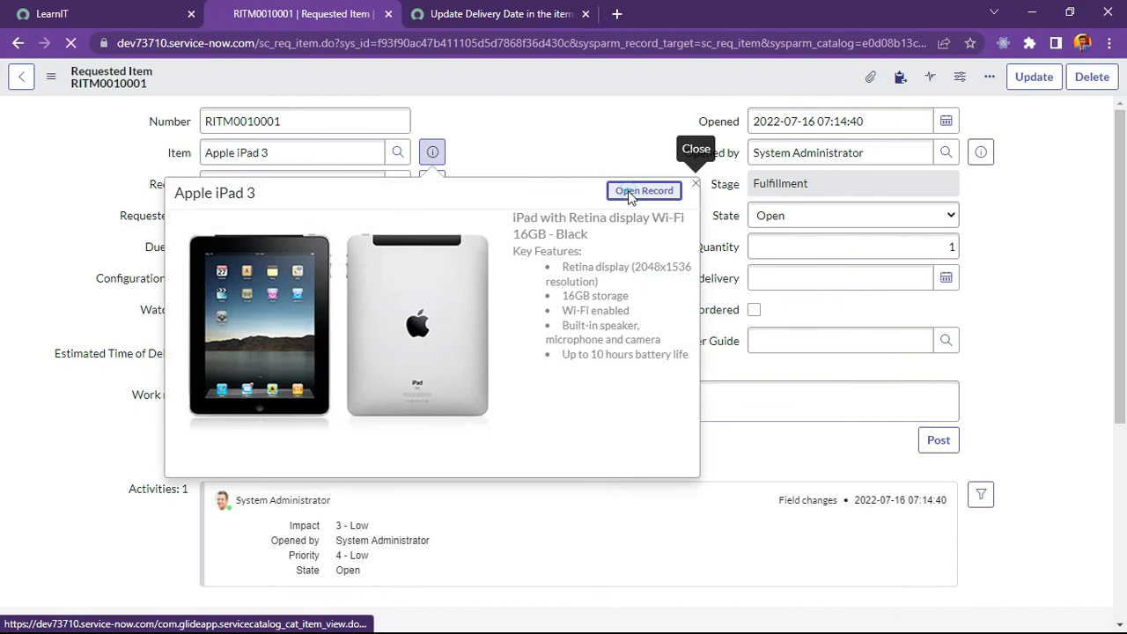
{"action": "left_click", "coordinate": [644, 191]}
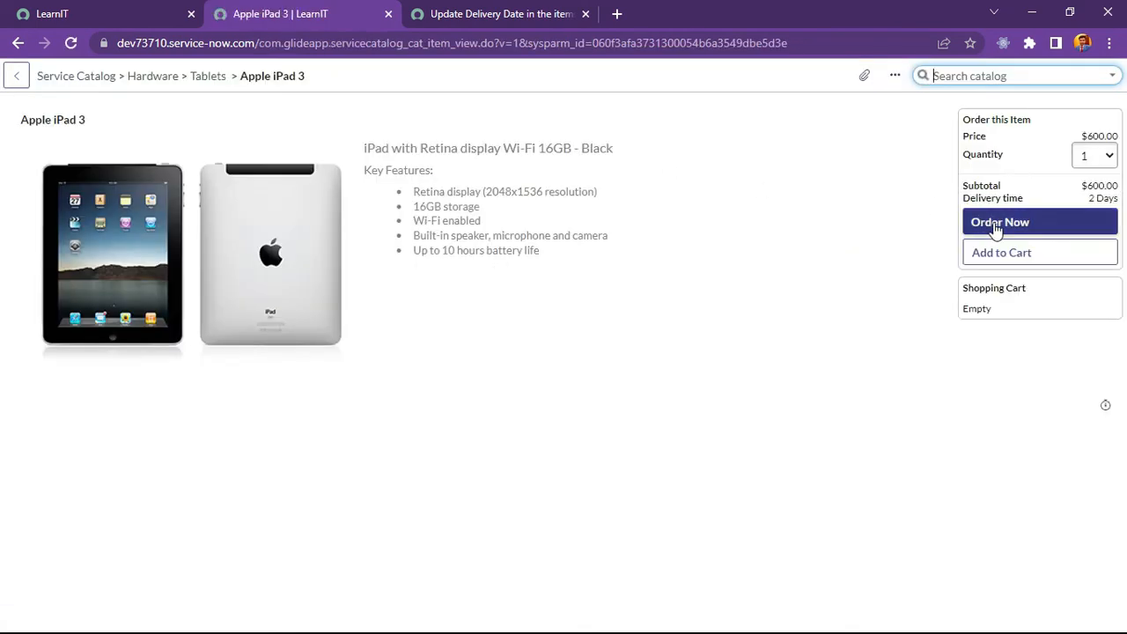
{"action": "left_click", "coordinate": [999, 222]}
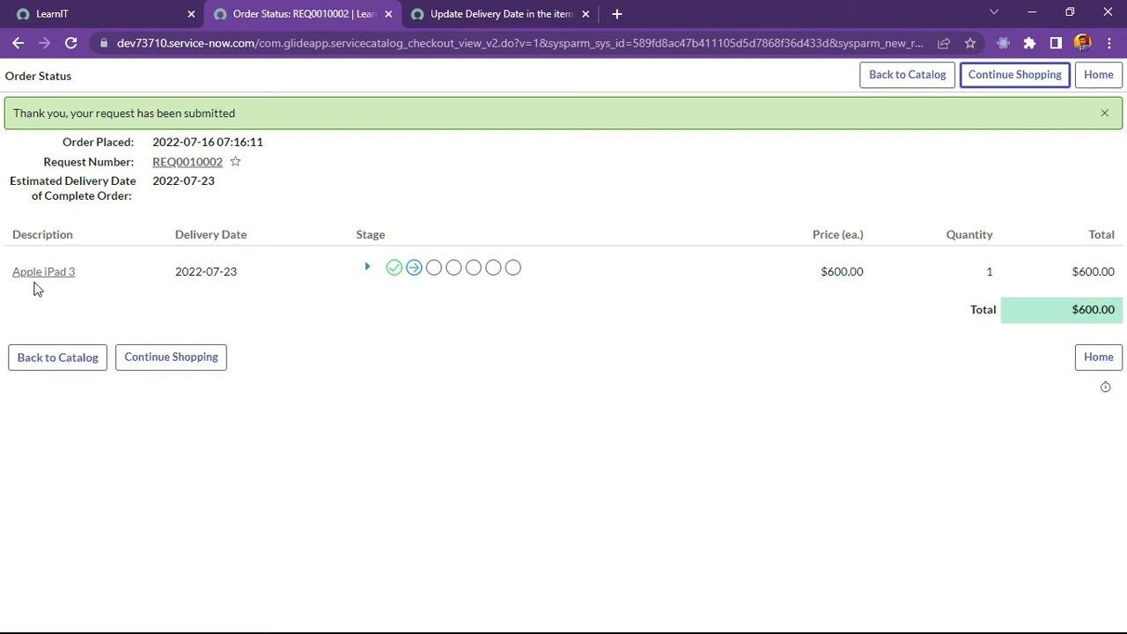
Open Apple iPad 3 item RITM0010002 and confirm Due date and delivery estimate both read 2022-07-23
{"action": "left_click", "coordinate": [44, 271]}
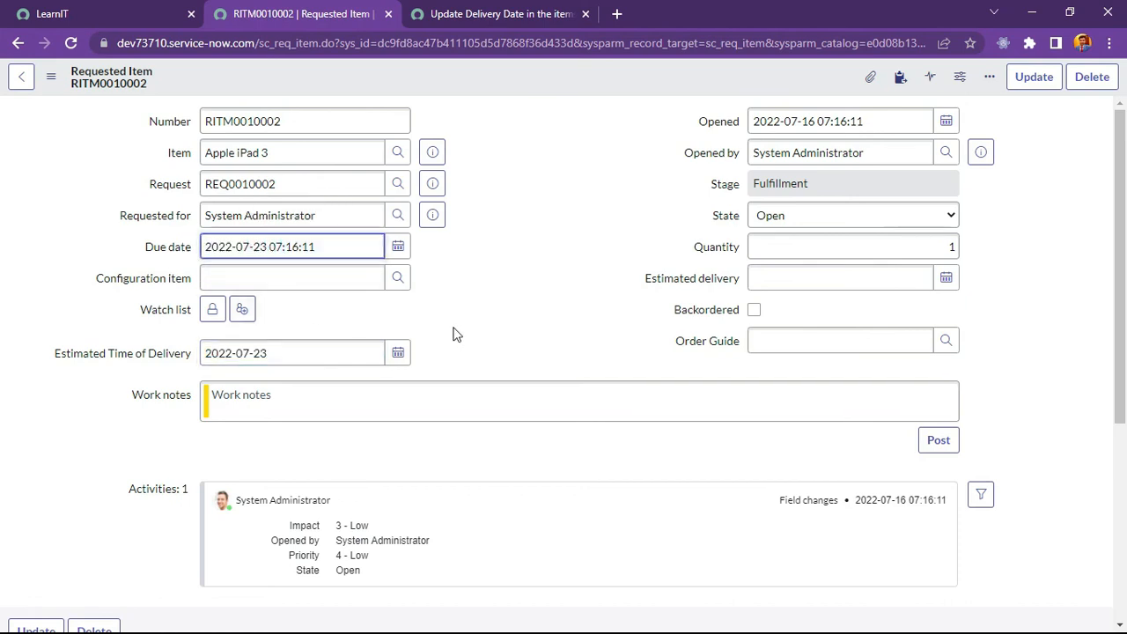
{"action": "left_click", "coordinate": [837, 120]}
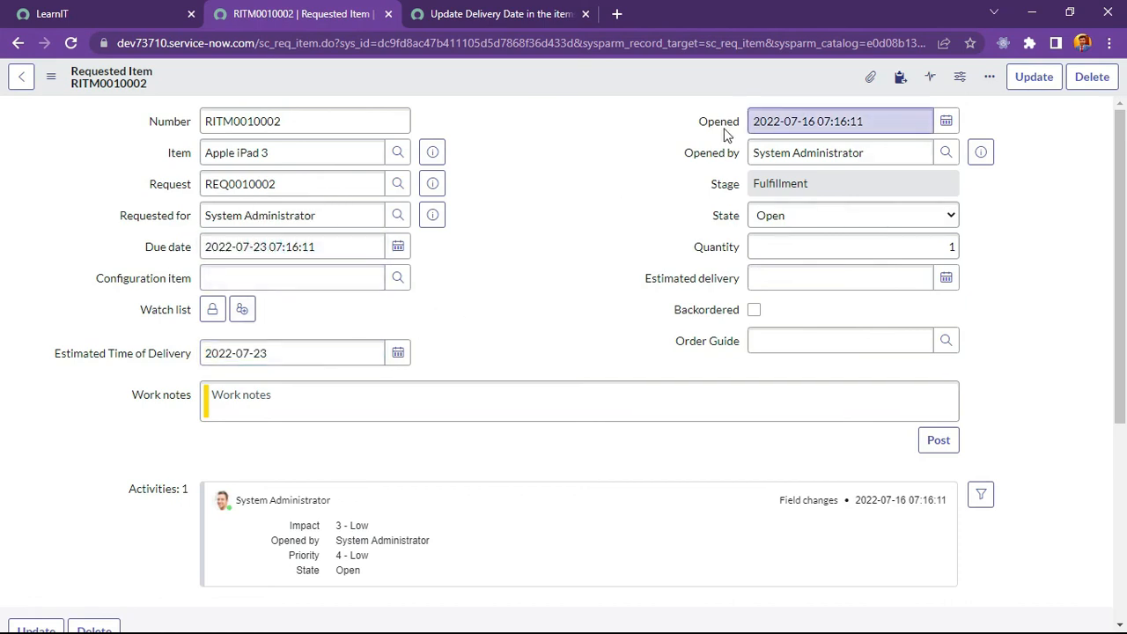
{"action": "mouse_move", "coordinate": [807, 120]}
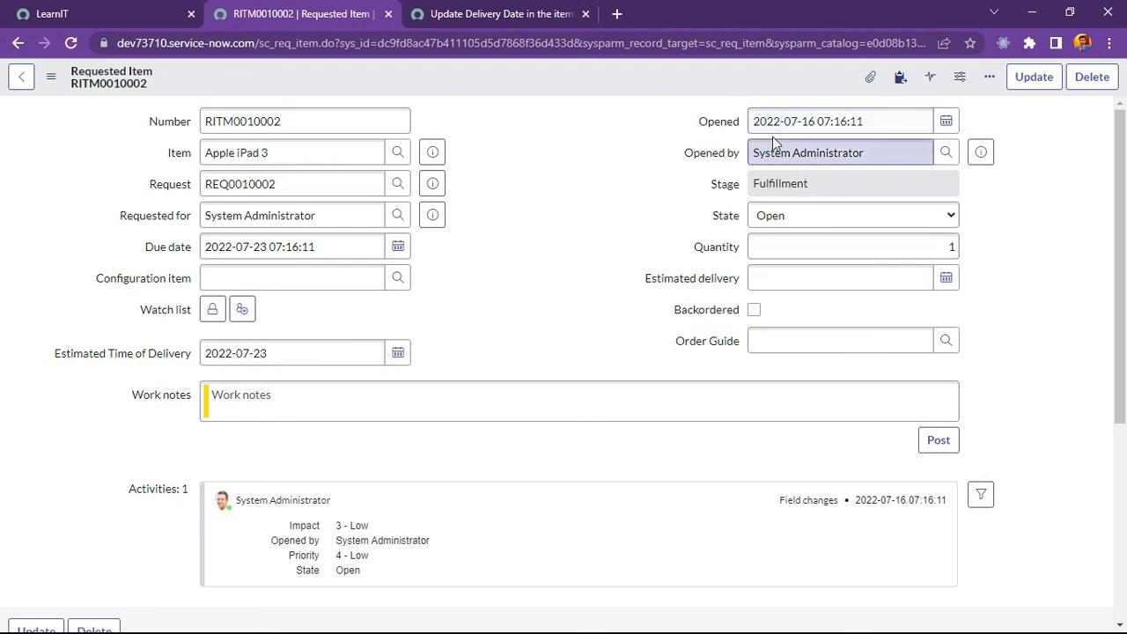
{"action": "left_click", "coordinate": [293, 246]}
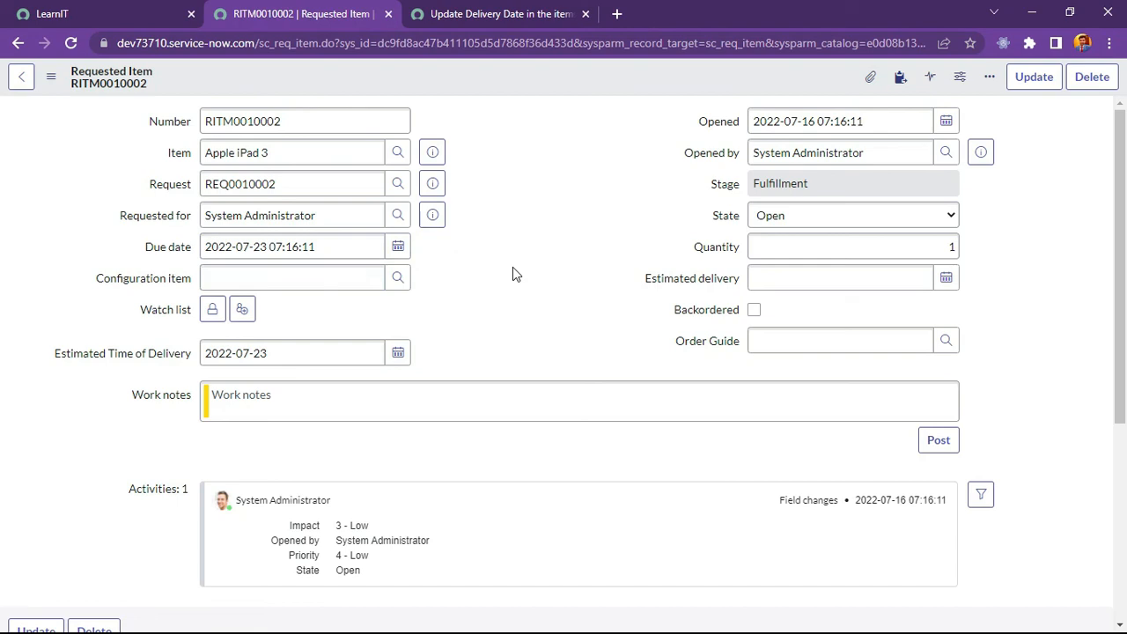
{"action": "mouse_move", "coordinate": [469, 282]}
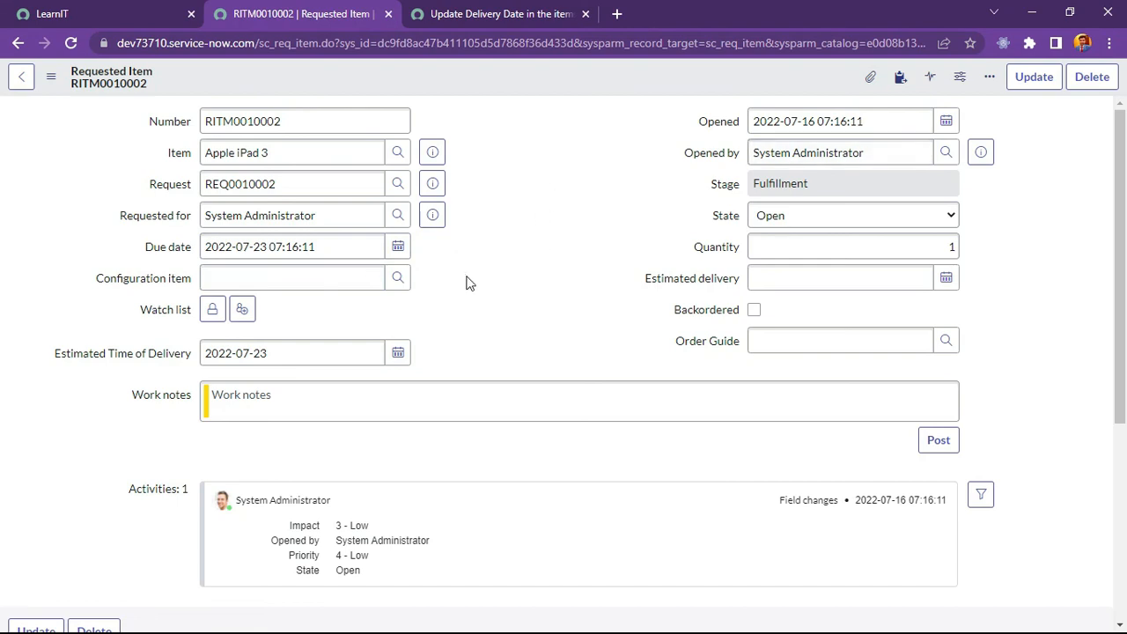
{"action": "mouse_move", "coordinate": [537, 247]}
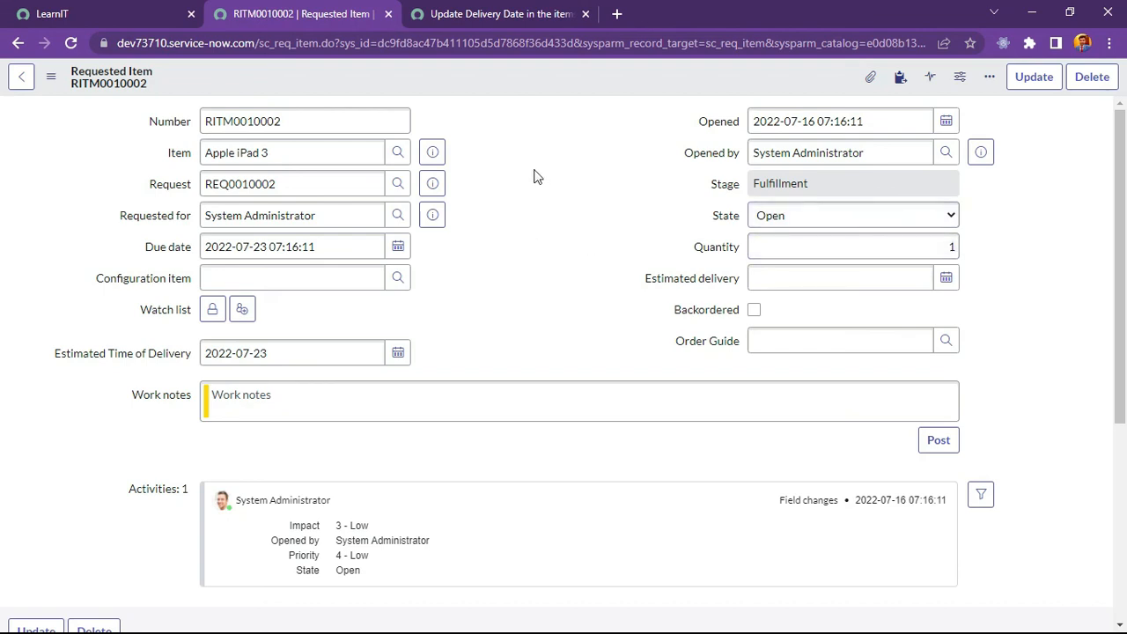
{"action": "mouse_move", "coordinate": [524, 101]}
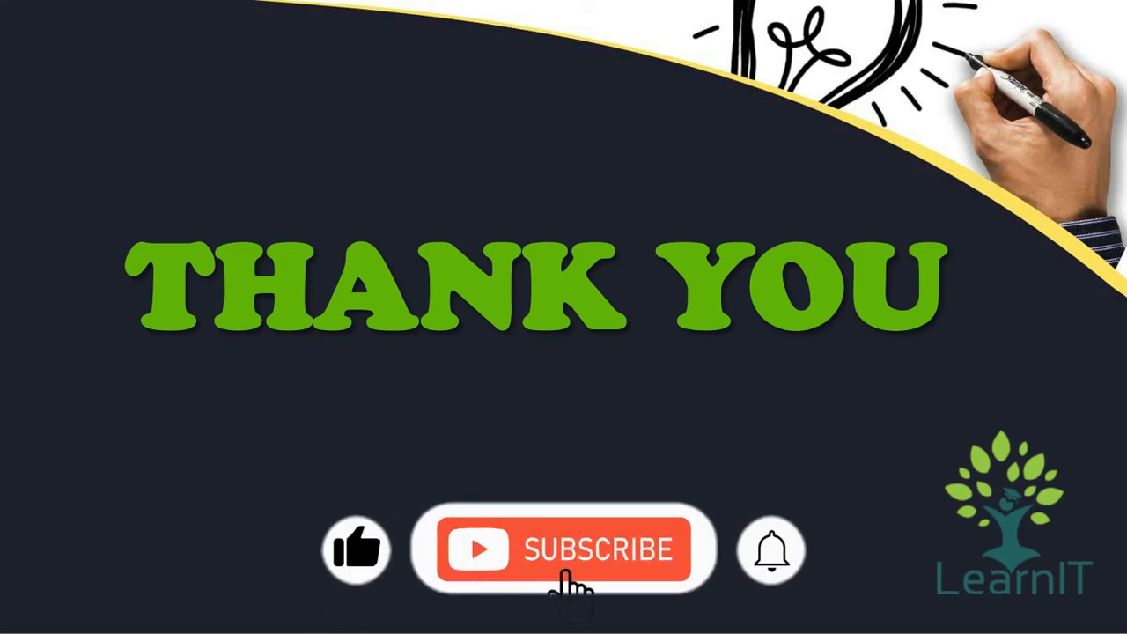
{"action": "left_click", "coordinate": [568, 549]}
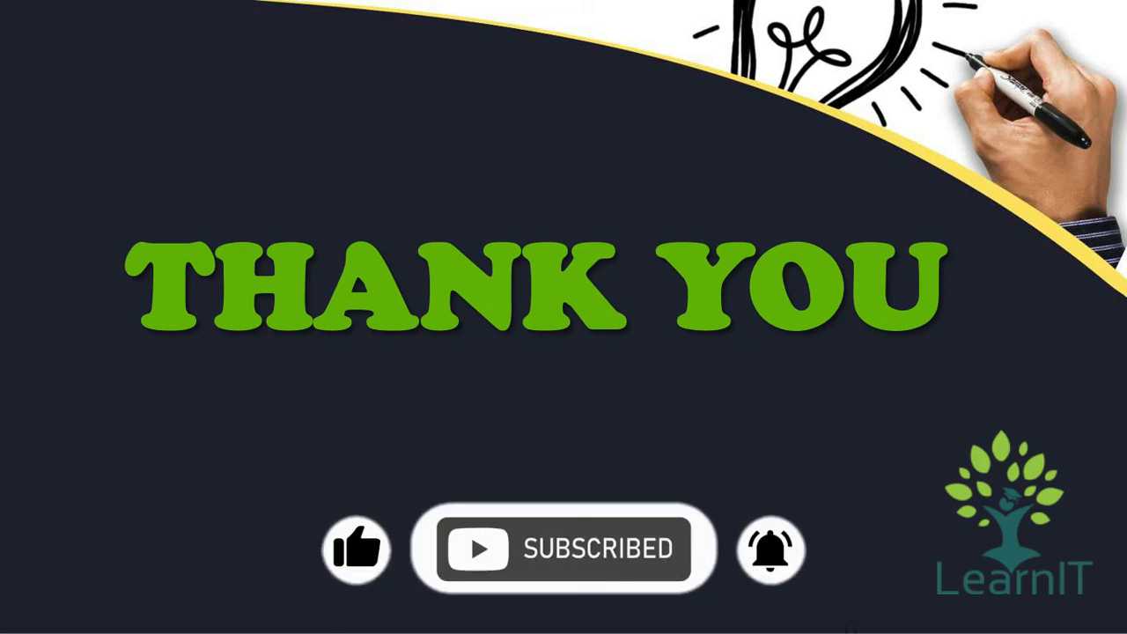